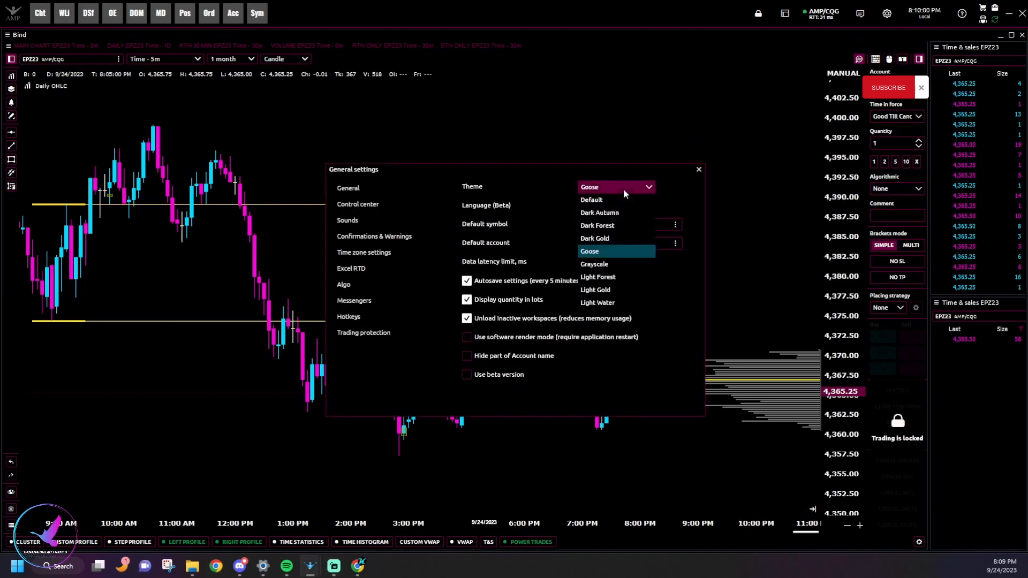
# Preview the Dark Autumn, Light Forest and Dark Gold themes, then switch back to Goose
pyautogui.click(599, 212)
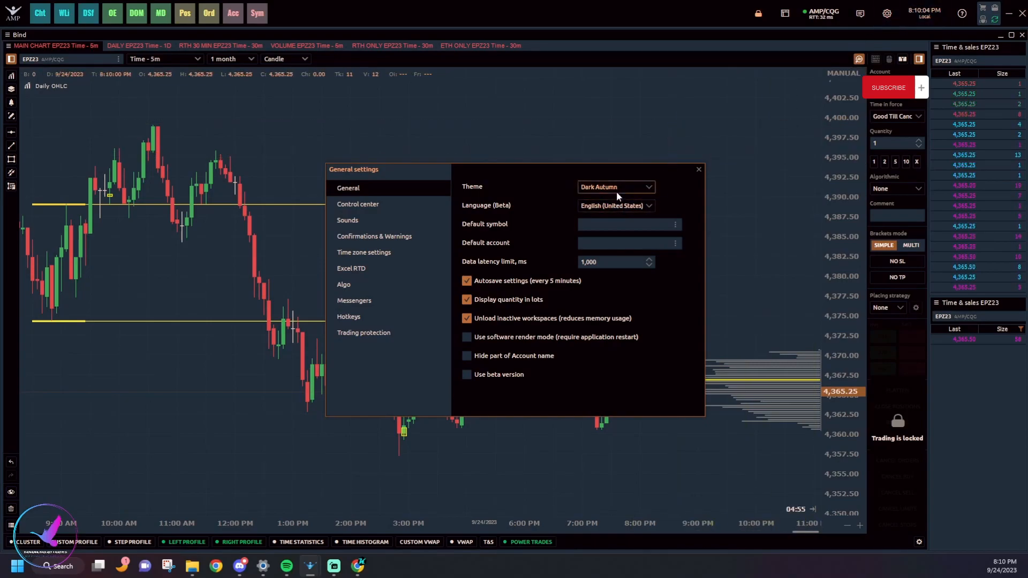
pyautogui.click(614, 186)
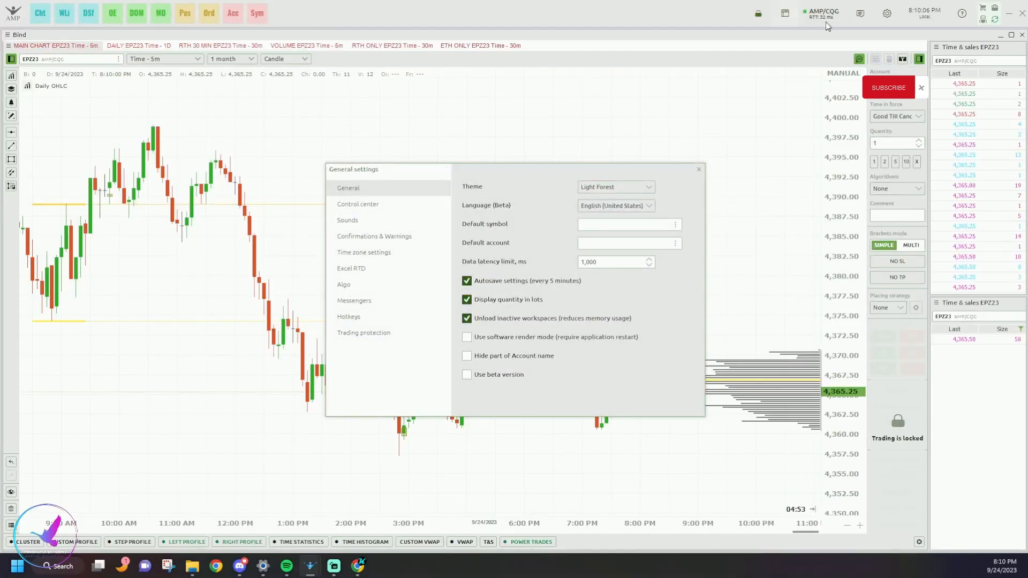
pyautogui.click(614, 187)
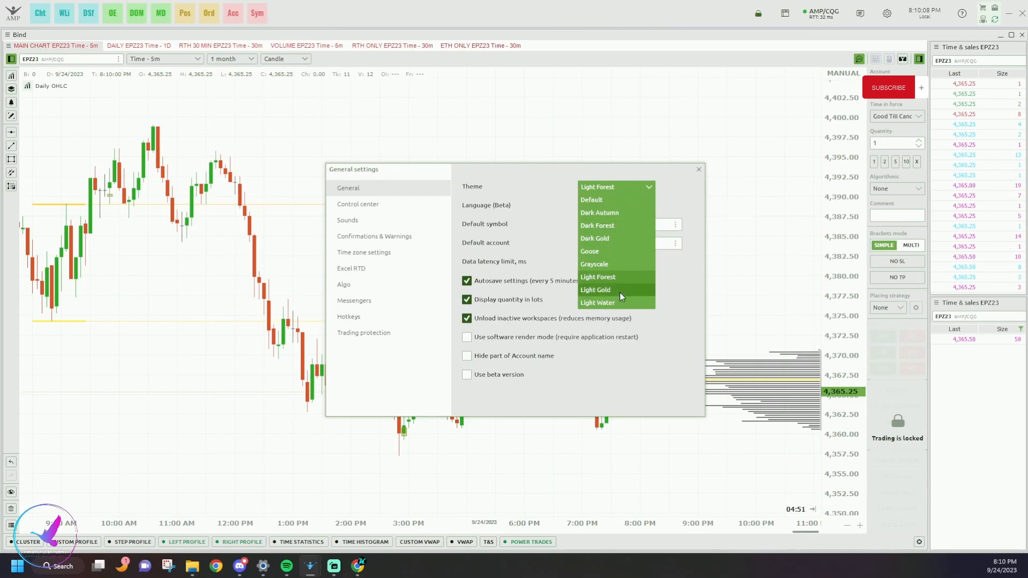
pyautogui.click(595, 237)
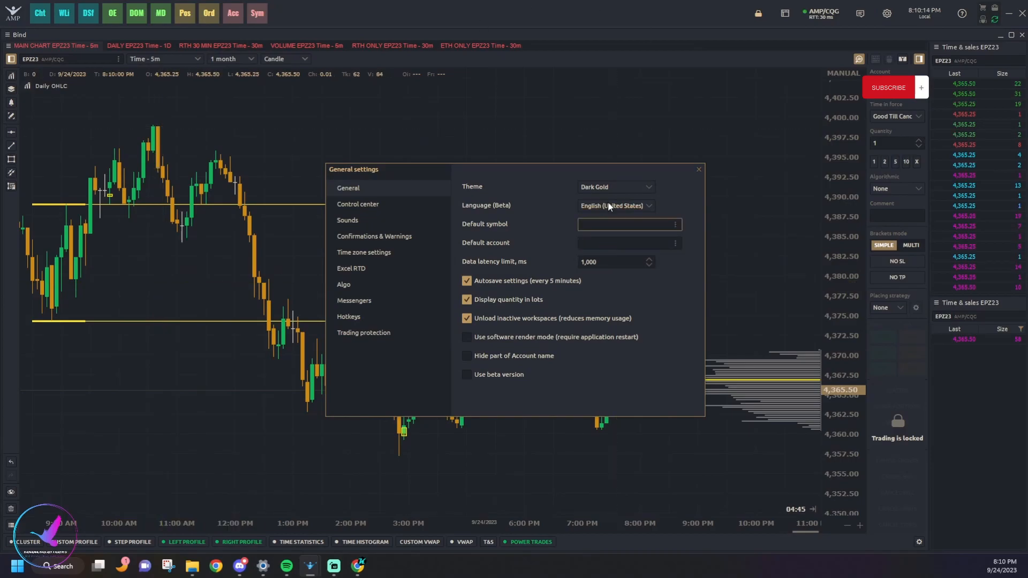
pyautogui.click(614, 187)
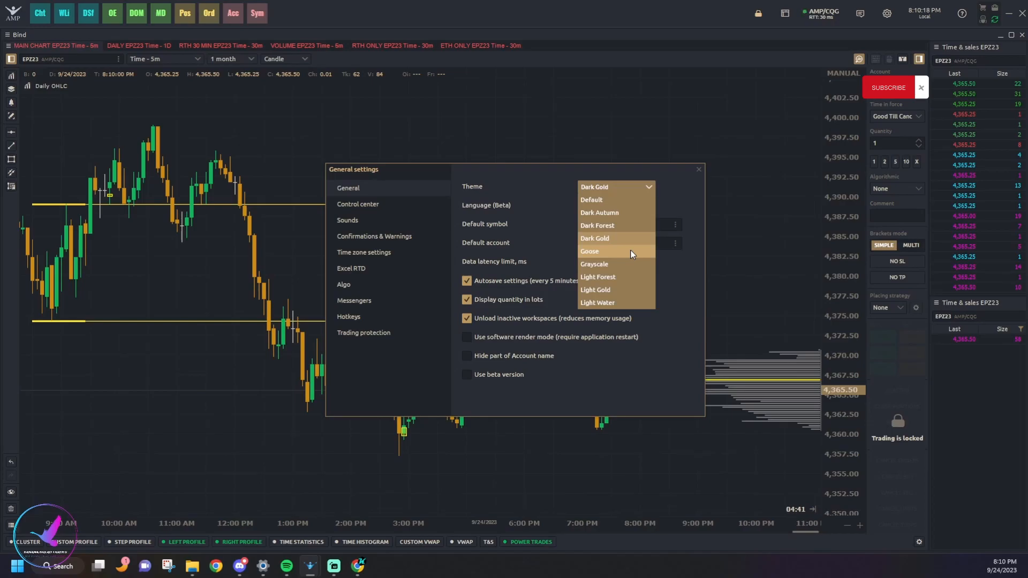
pyautogui.click(589, 251)
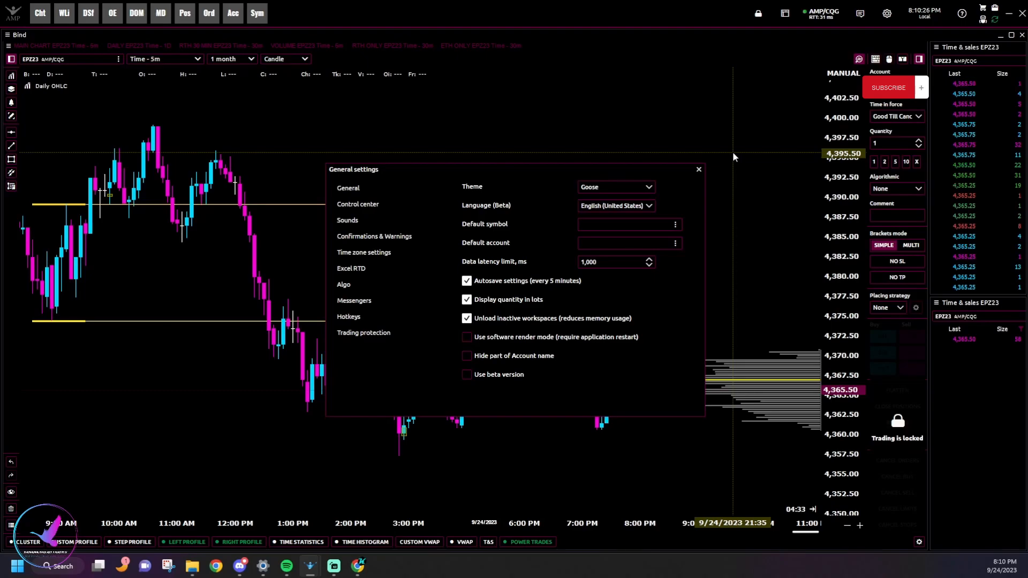
pyautogui.moveTo(706, 170)
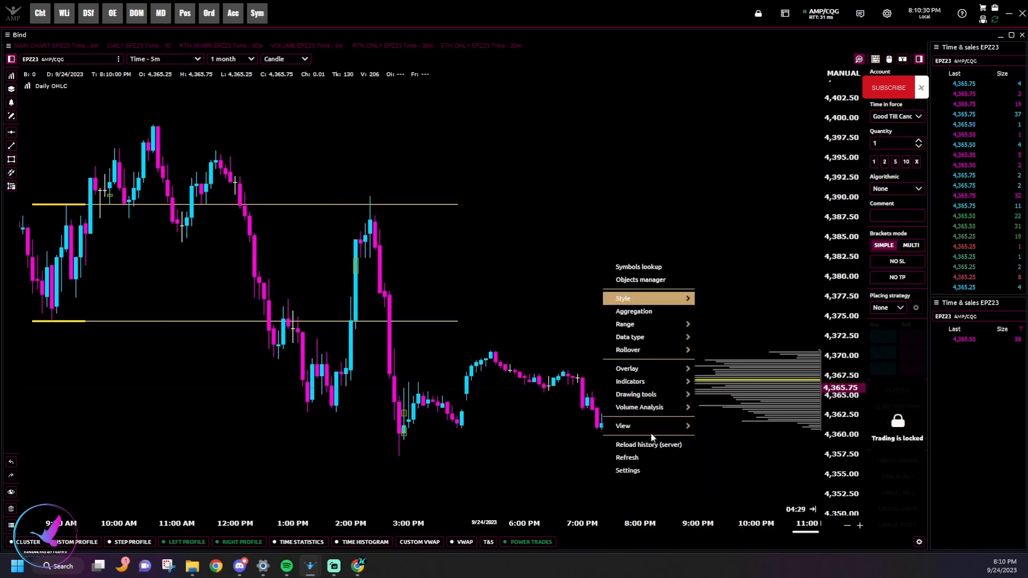
# Open chart settings, review the Data style candle colours, then return to View
pyautogui.click(628, 470)
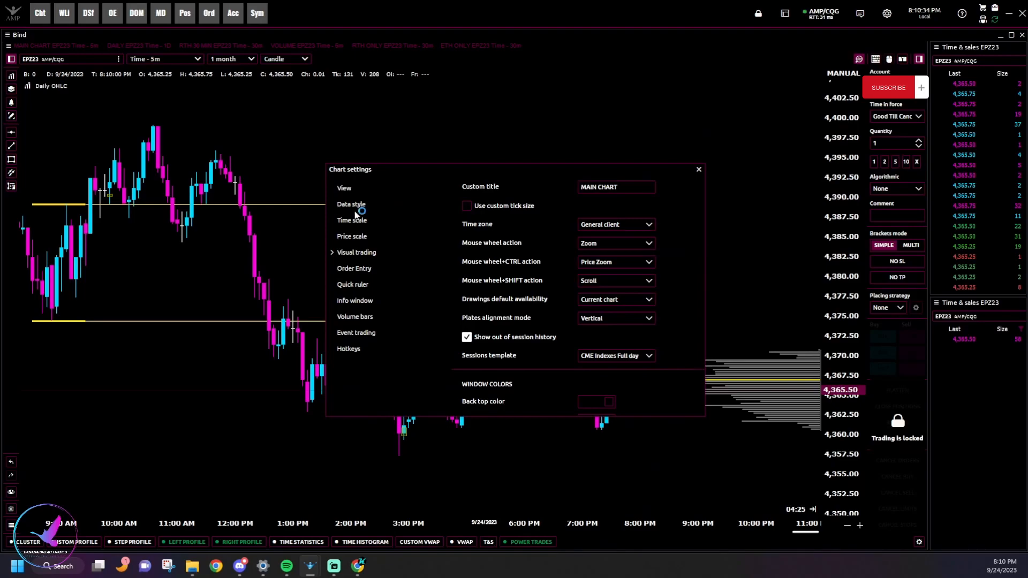
pyautogui.click(350, 204)
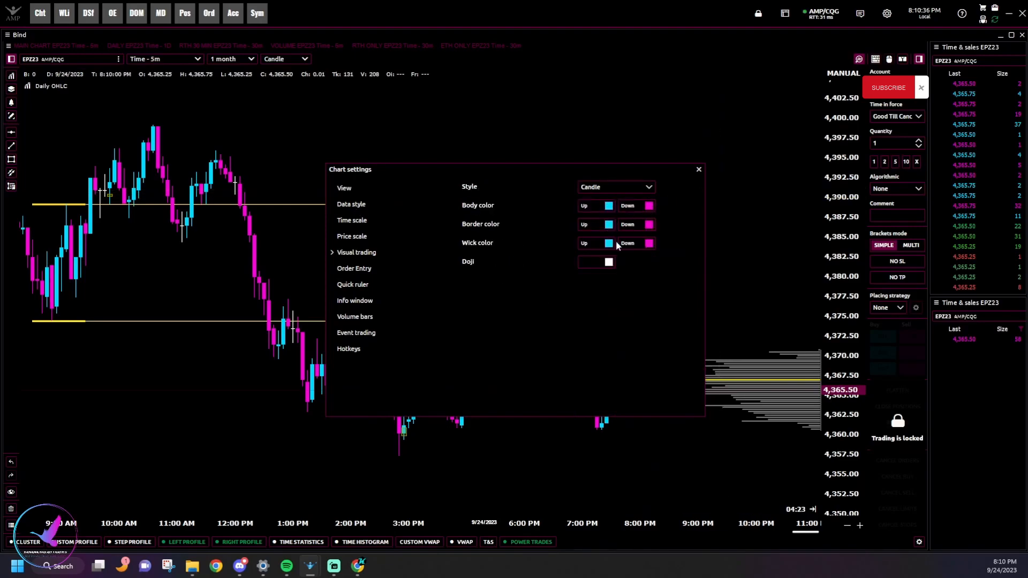
pyautogui.click(344, 188)
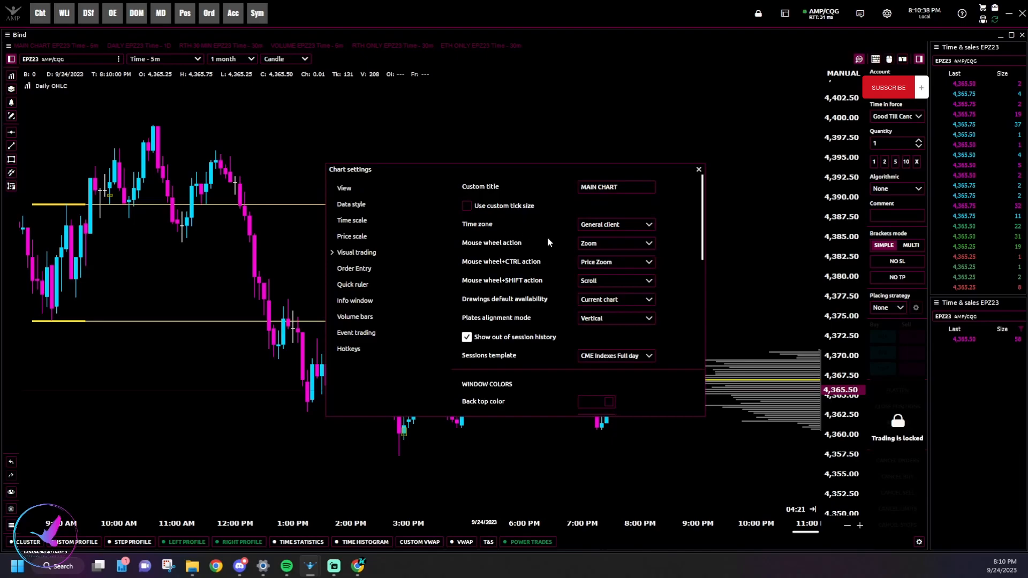
# Set the chart's Back top and Back bottom colours, bottom opacity 20, and close settings
pyautogui.scroll(-3)
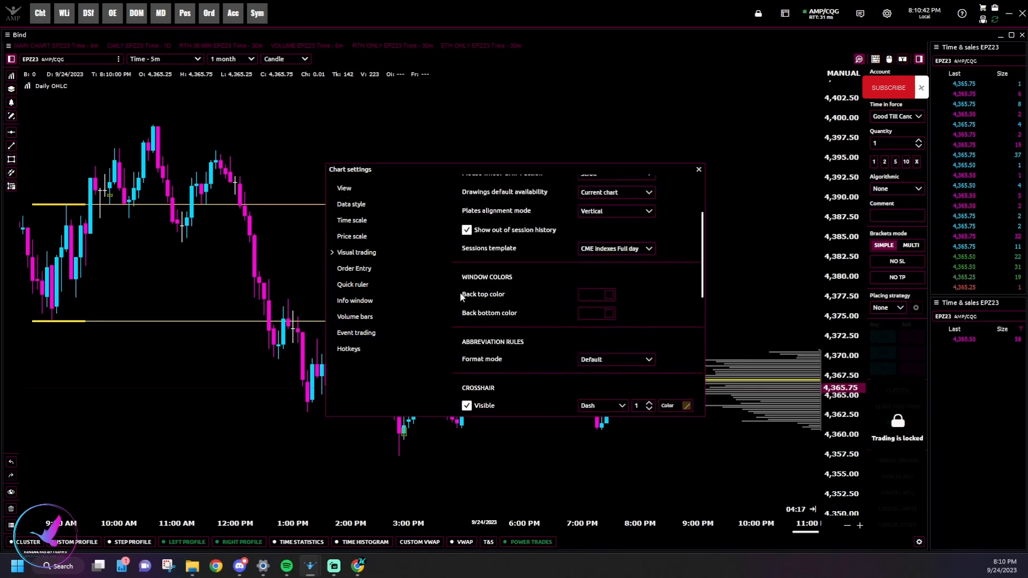
pyautogui.click(595, 294)
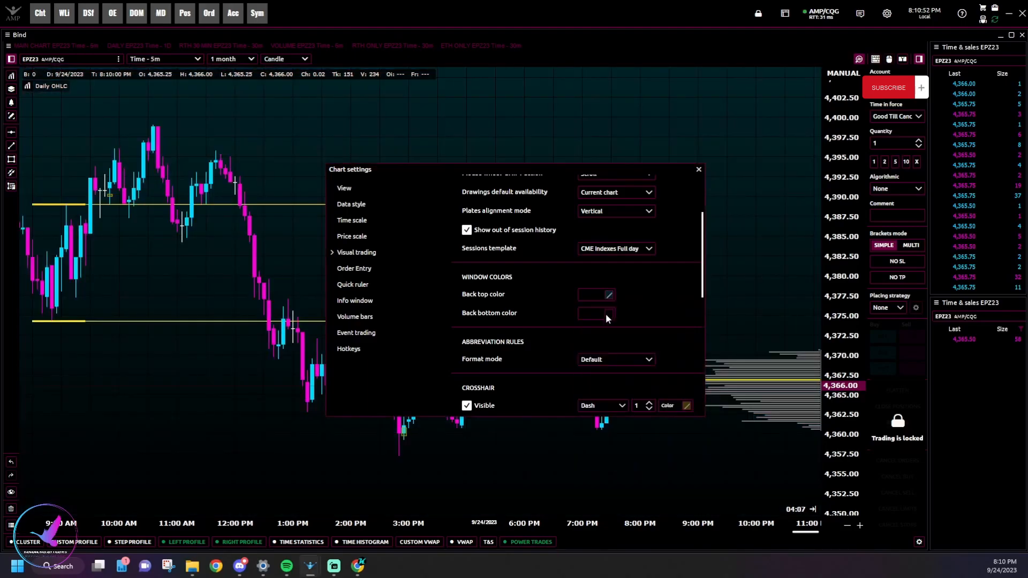
pyautogui.click(596, 313)
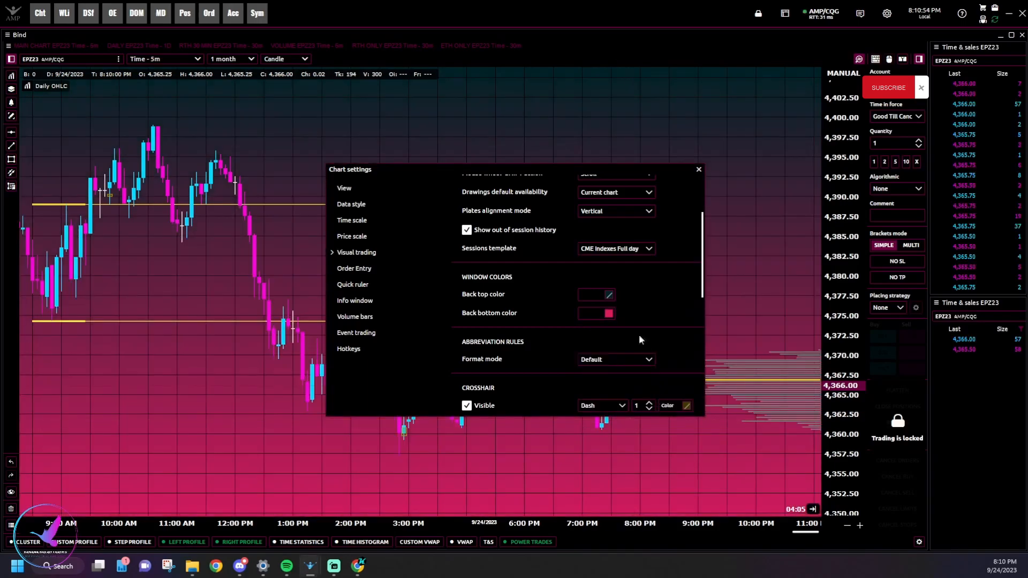
pyautogui.click(595, 312)
pyautogui.write('2')
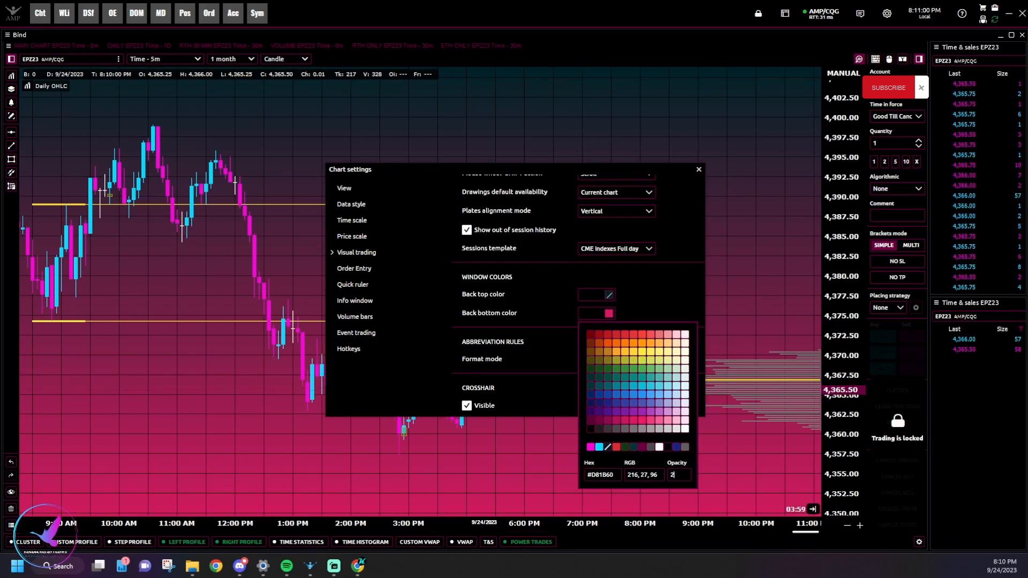
pyautogui.write('0')
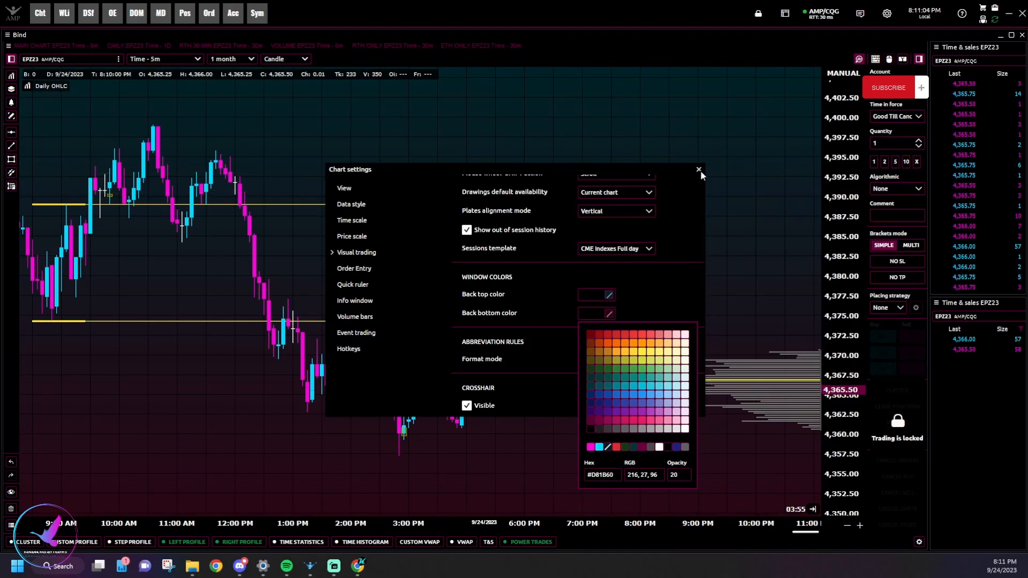
pyautogui.click(698, 170)
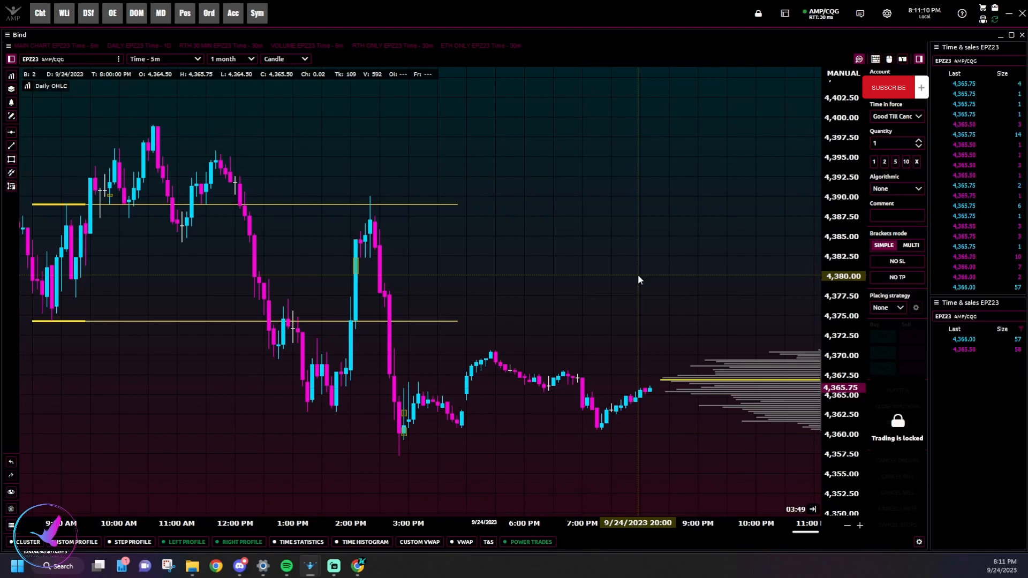
pyautogui.moveTo(804, 255)
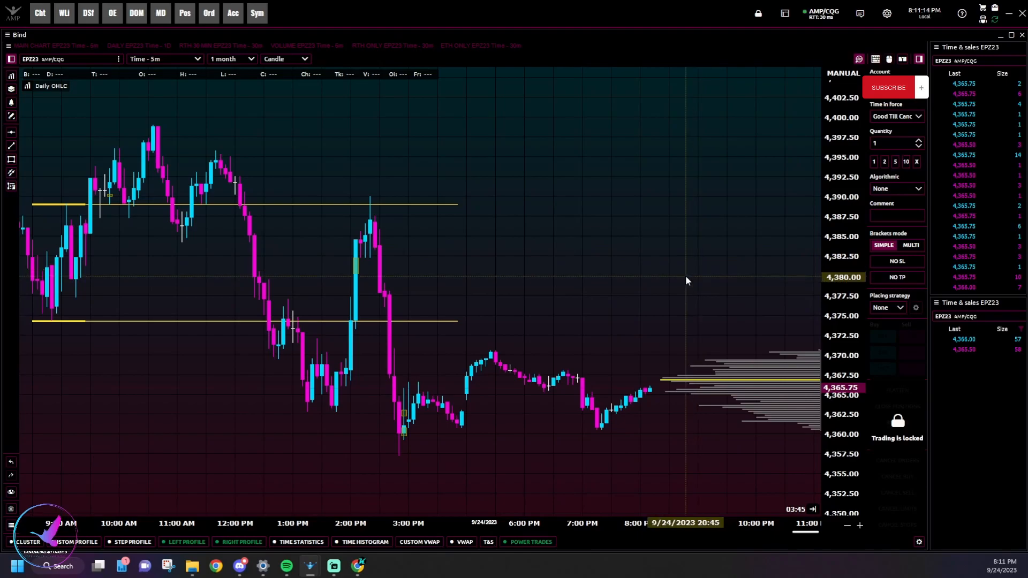
pyautogui.moveTo(567, 490)
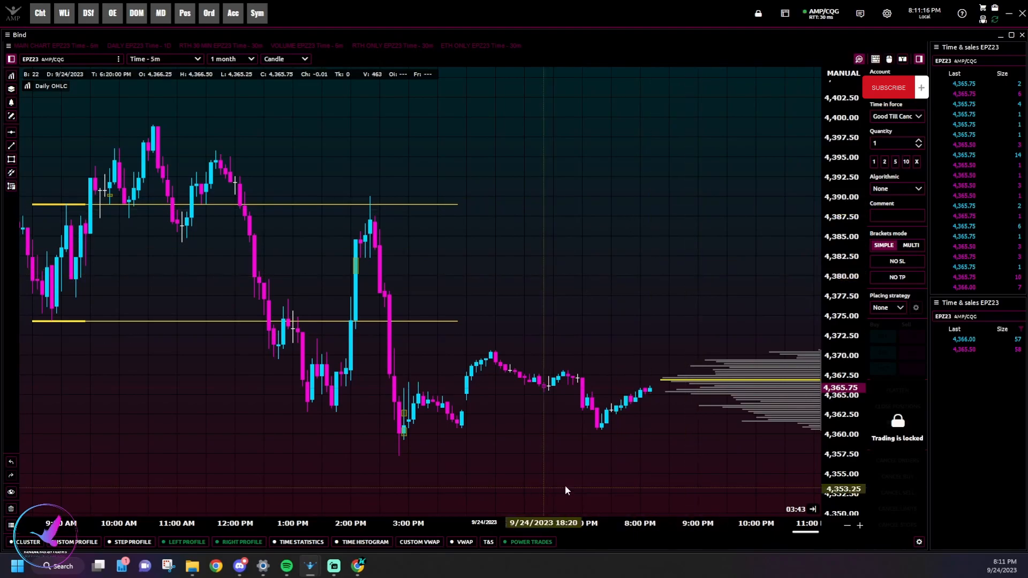
pyautogui.moveTo(633, 386)
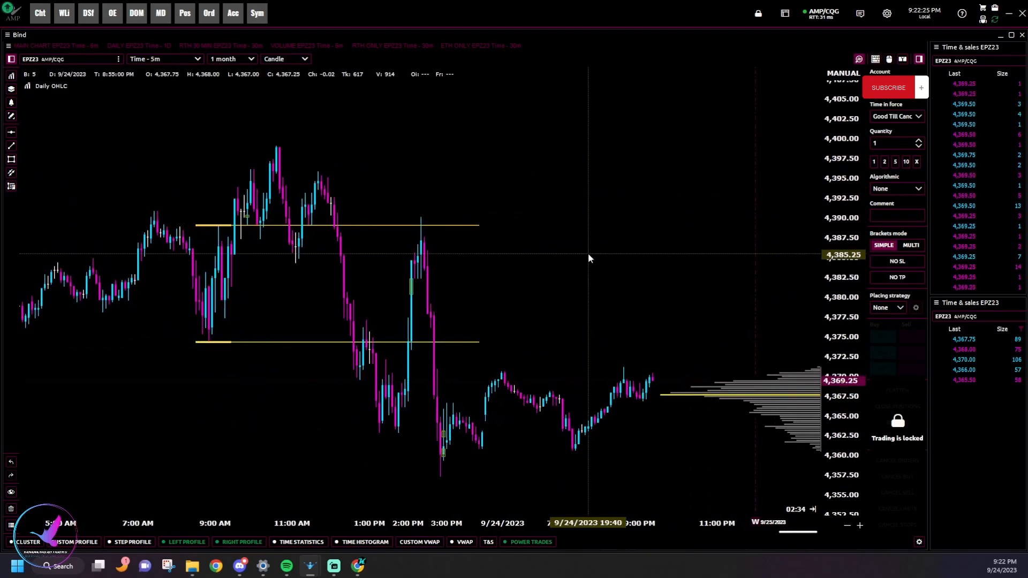
pyautogui.hscroll(3)
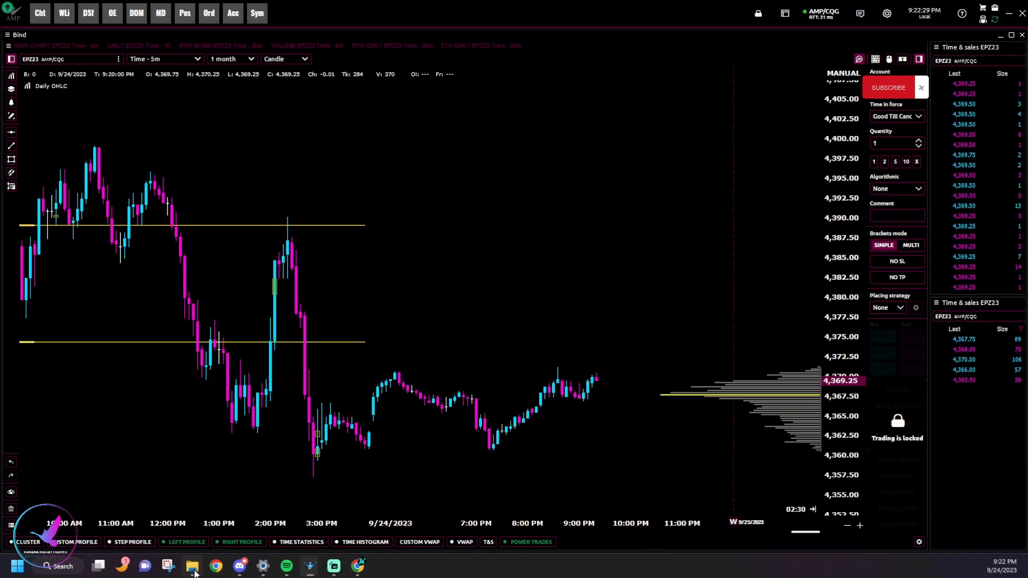
# Browse TradingPlatform > bin > Themes > Goose > css and open colors.css
pyautogui.click(193, 565)
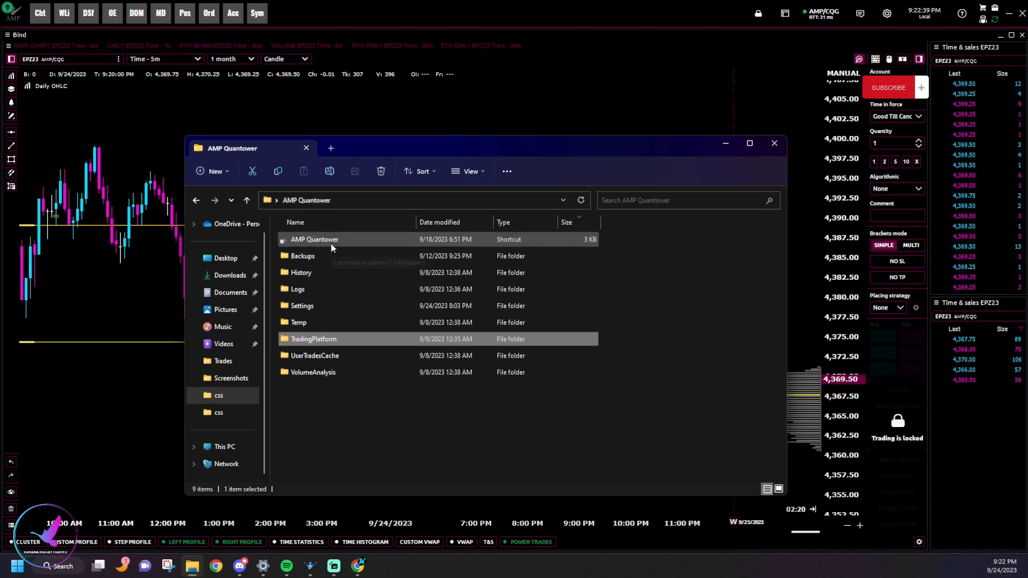
pyautogui.moveTo(354, 340)
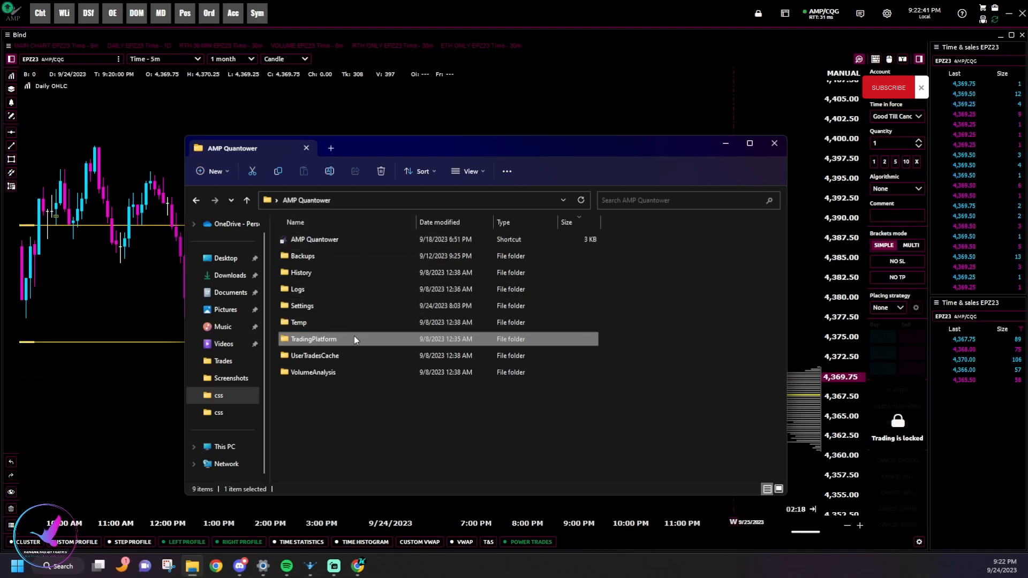
pyautogui.doubleClick(313, 339)
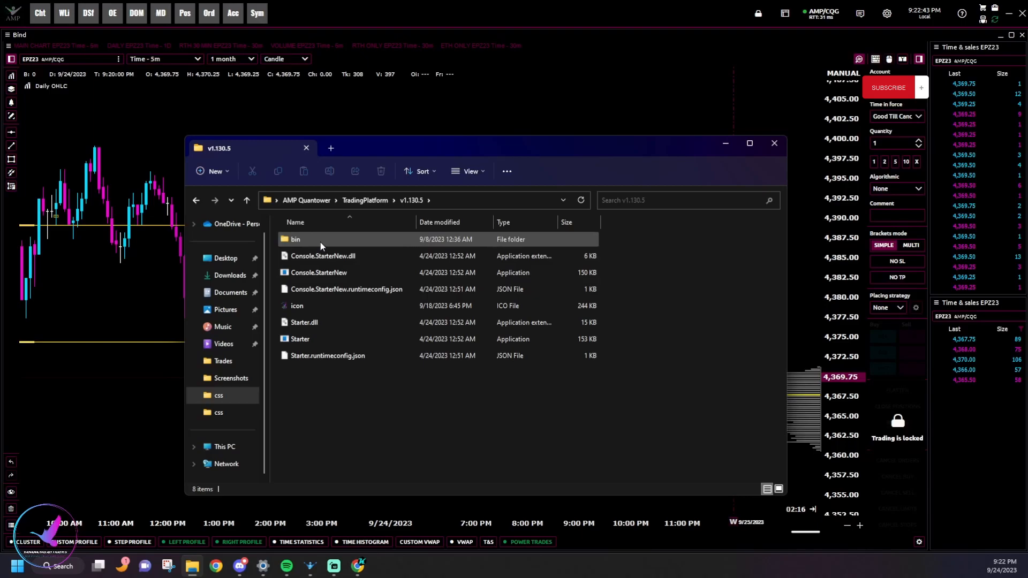
pyautogui.doubleClick(295, 239)
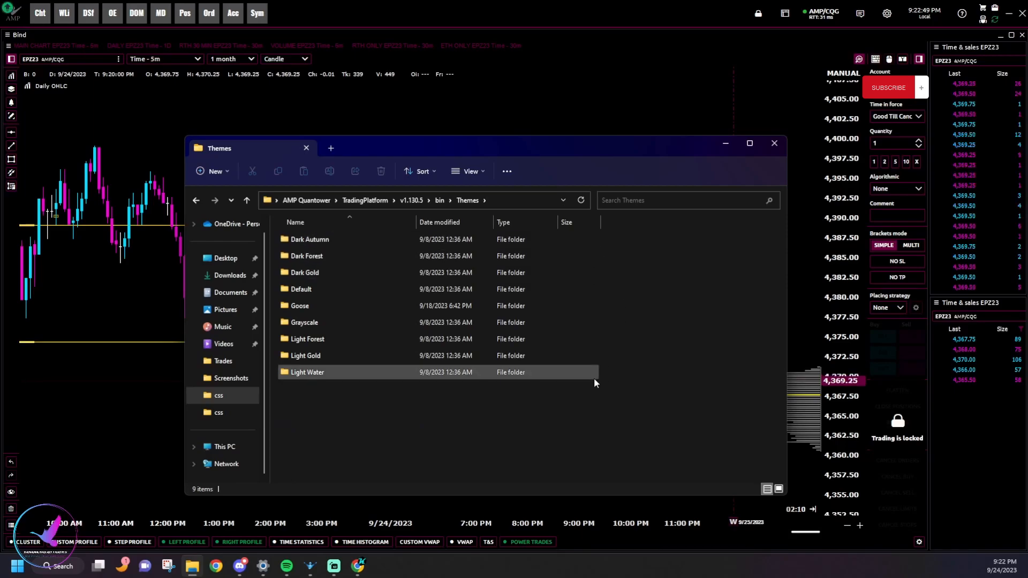
pyautogui.moveTo(594, 383)
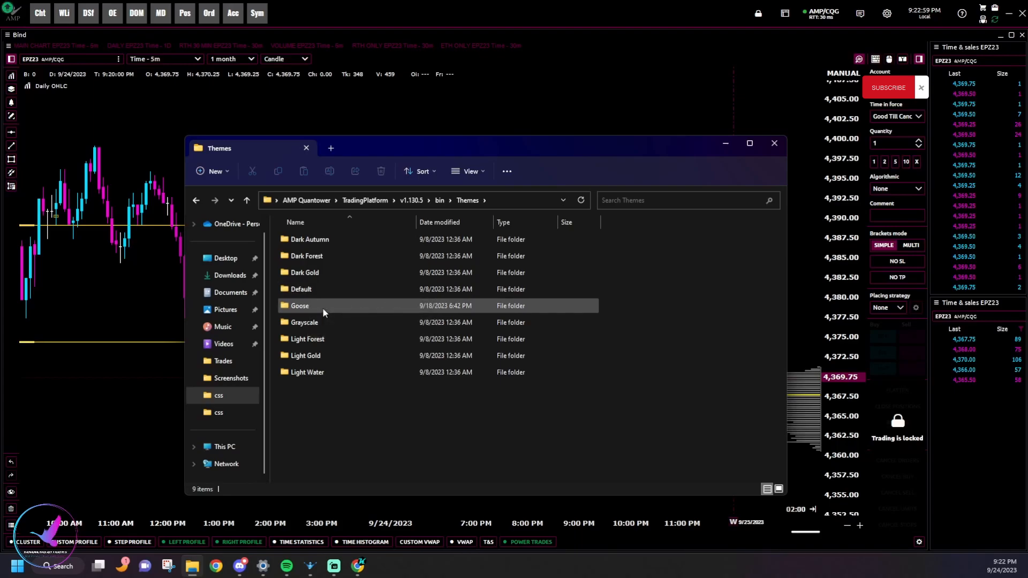
pyautogui.moveTo(322, 312)
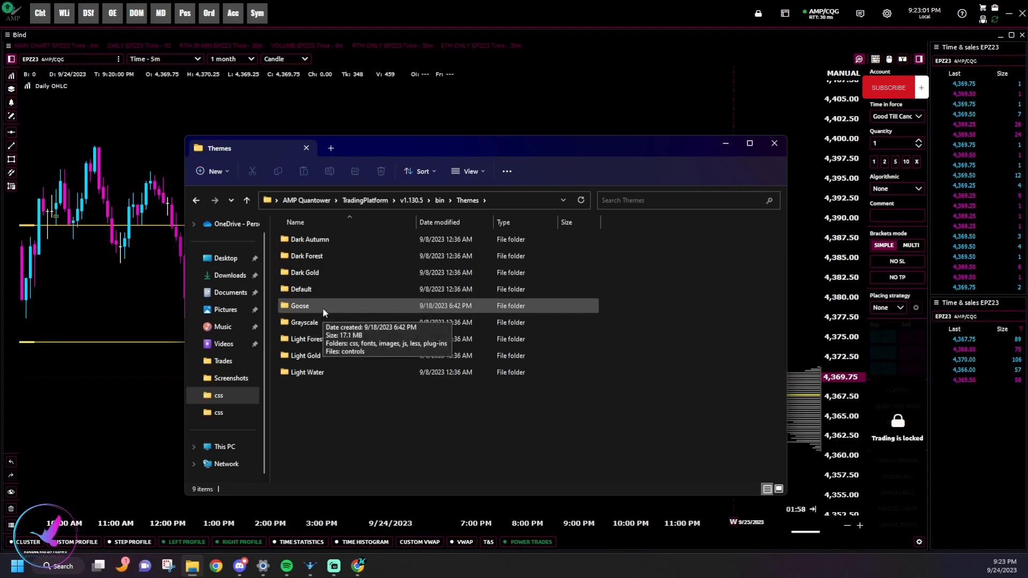
pyautogui.doubleClick(300, 306)
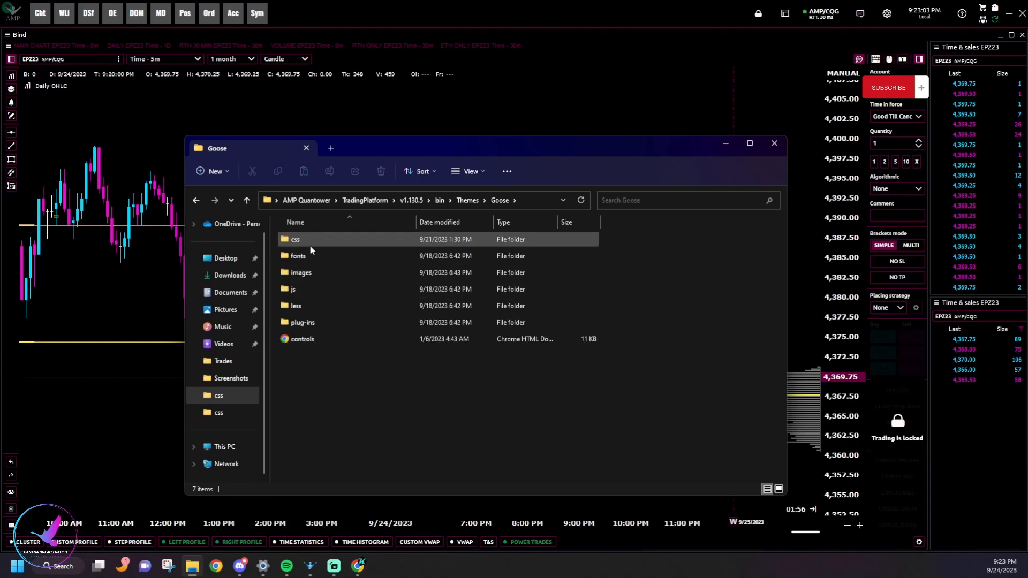
pyautogui.doubleClick(295, 239)
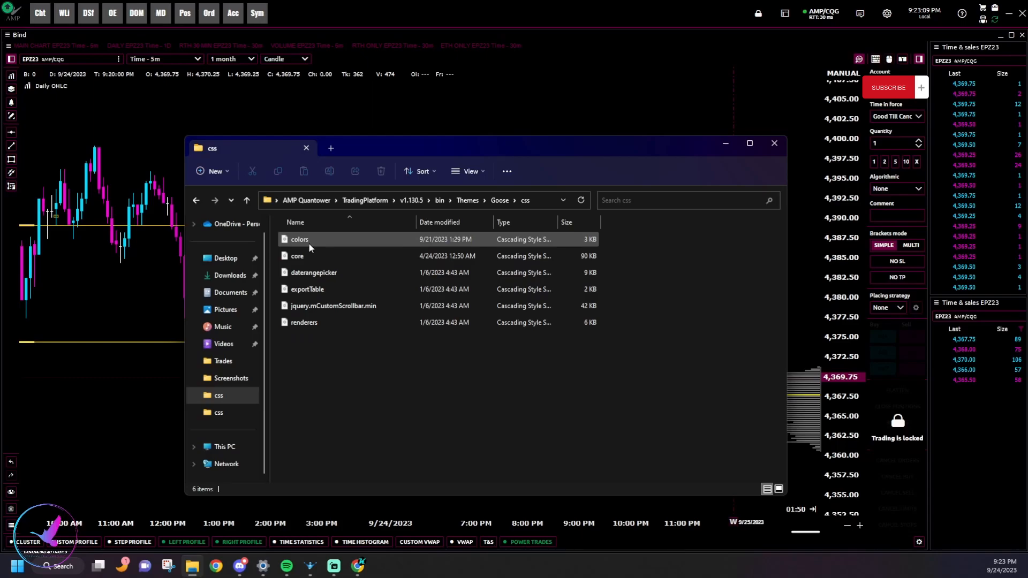
pyautogui.click(300, 238)
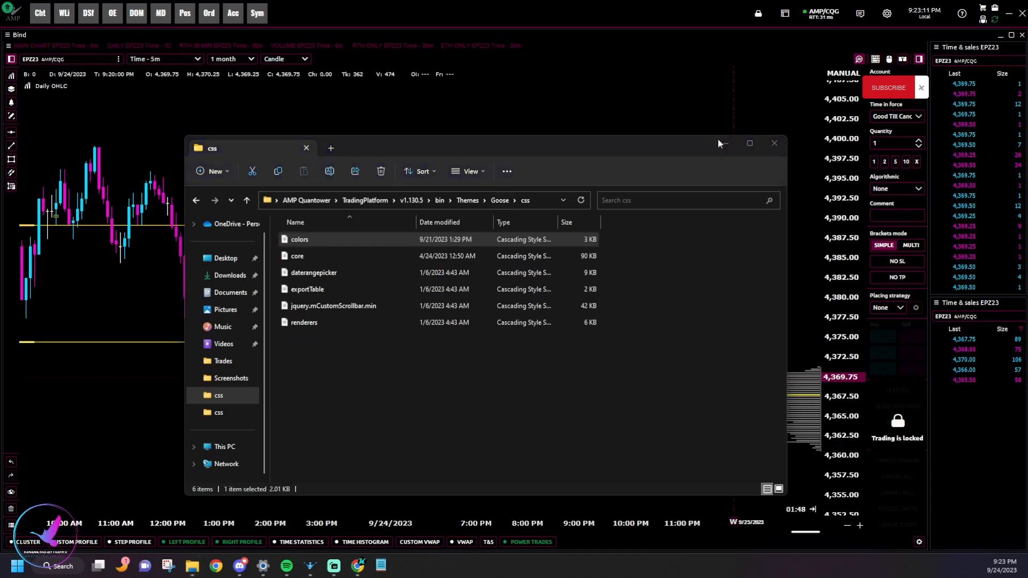
pyautogui.doubleClick(300, 238)
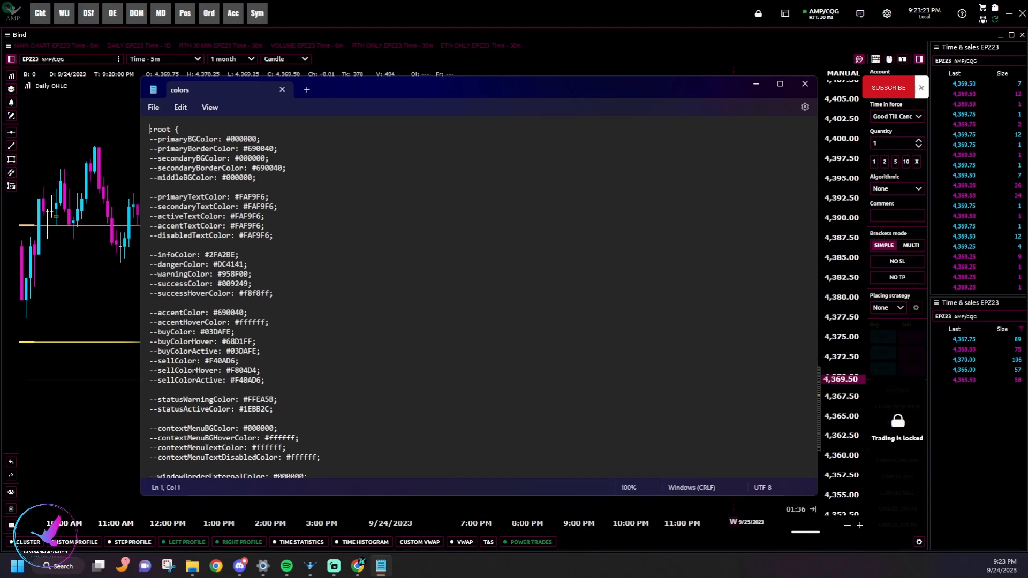
# Scroll through colors.css and select the primaryBGColor value #000000
pyautogui.scroll(-3)
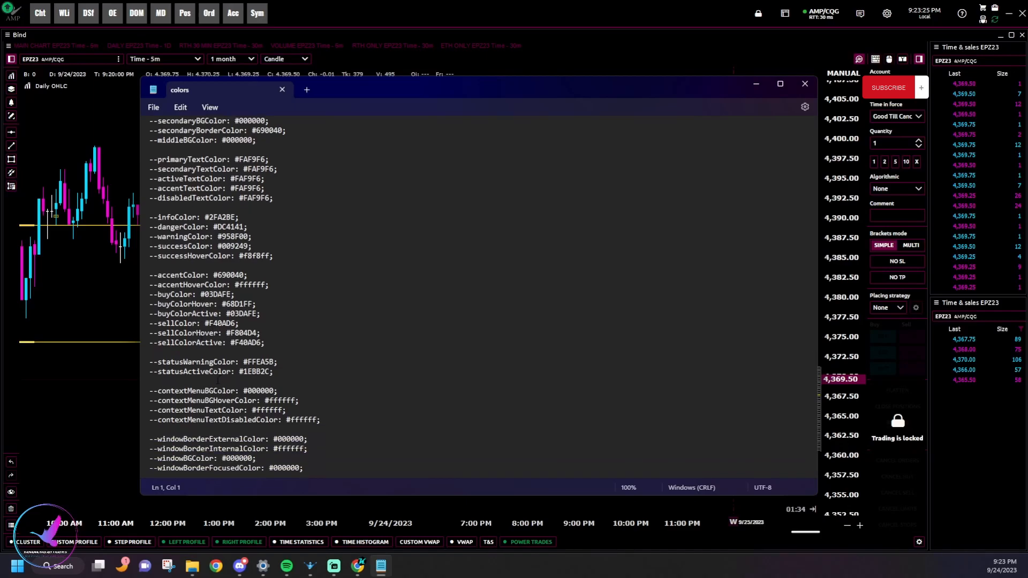
pyautogui.scroll(3)
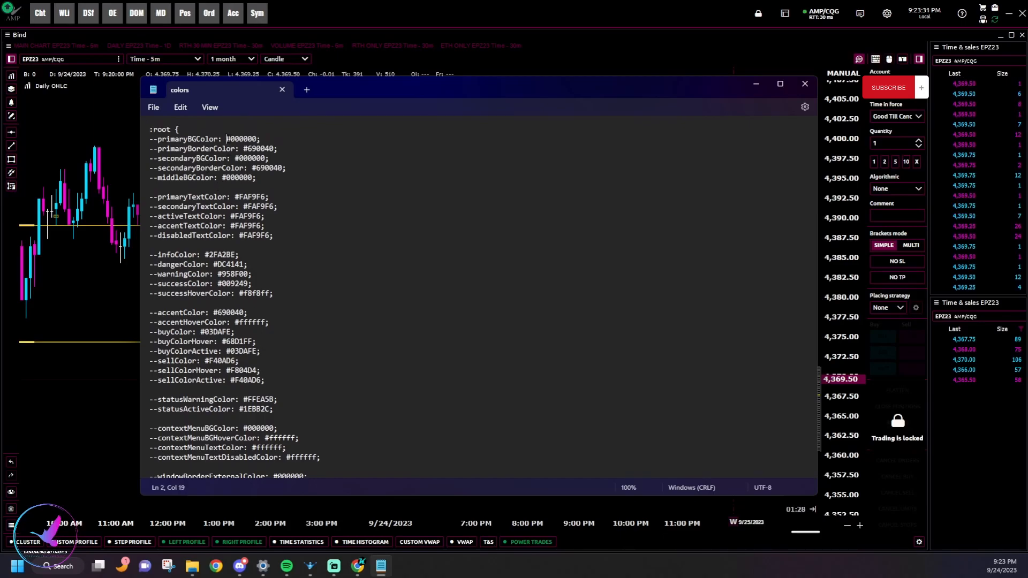
pyautogui.doubleClick(241, 138)
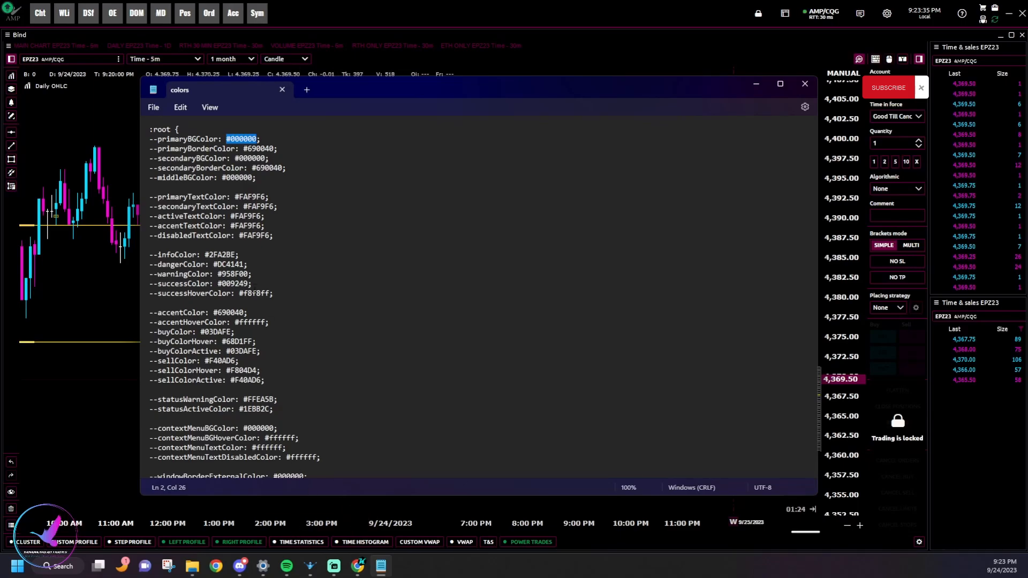
pyautogui.moveTo(357, 565)
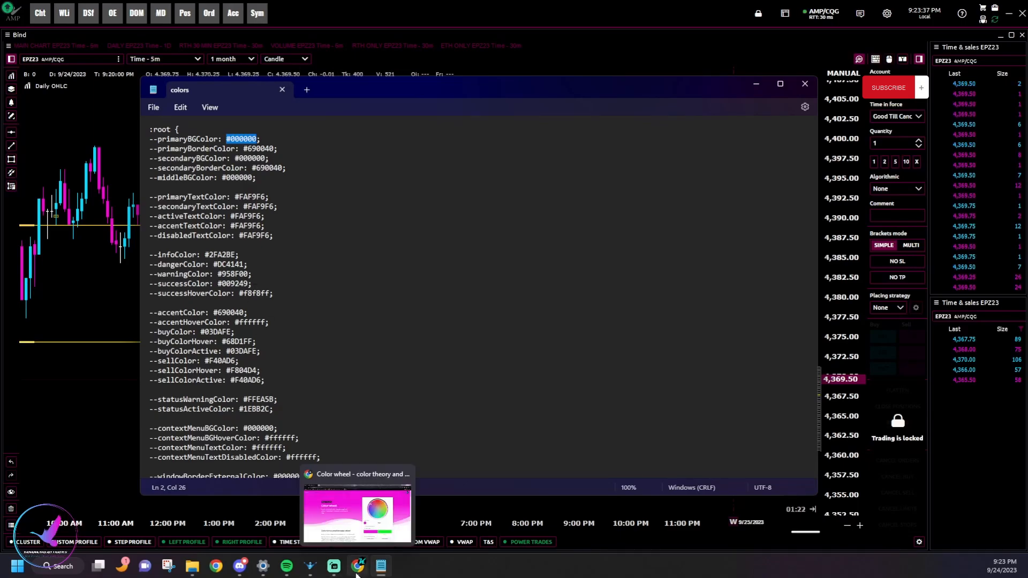
# Switch to Canva's colour wheel and select the hex code #592ad5 to copy
pyautogui.click(357, 511)
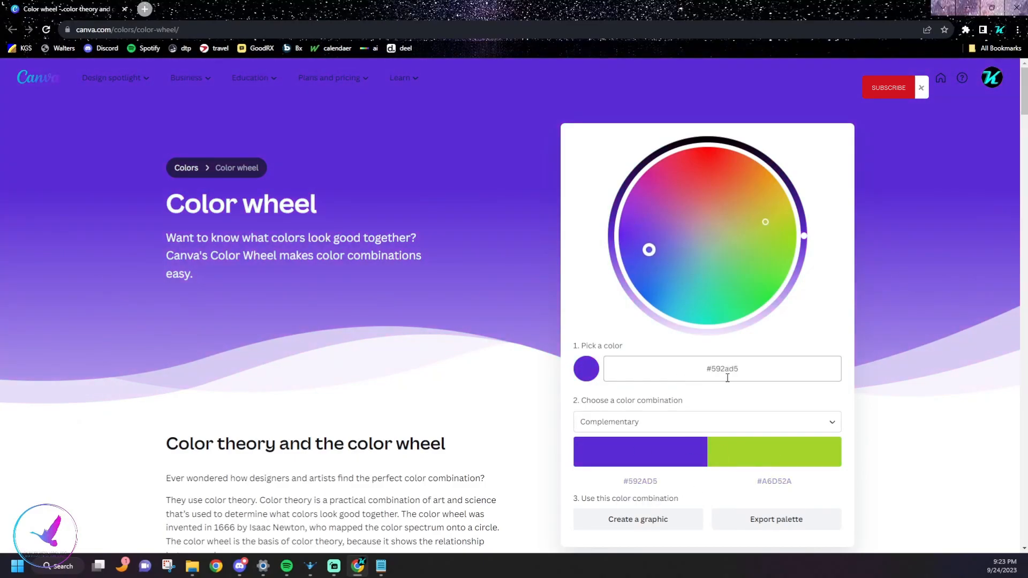
pyautogui.tripleClick(721, 368)
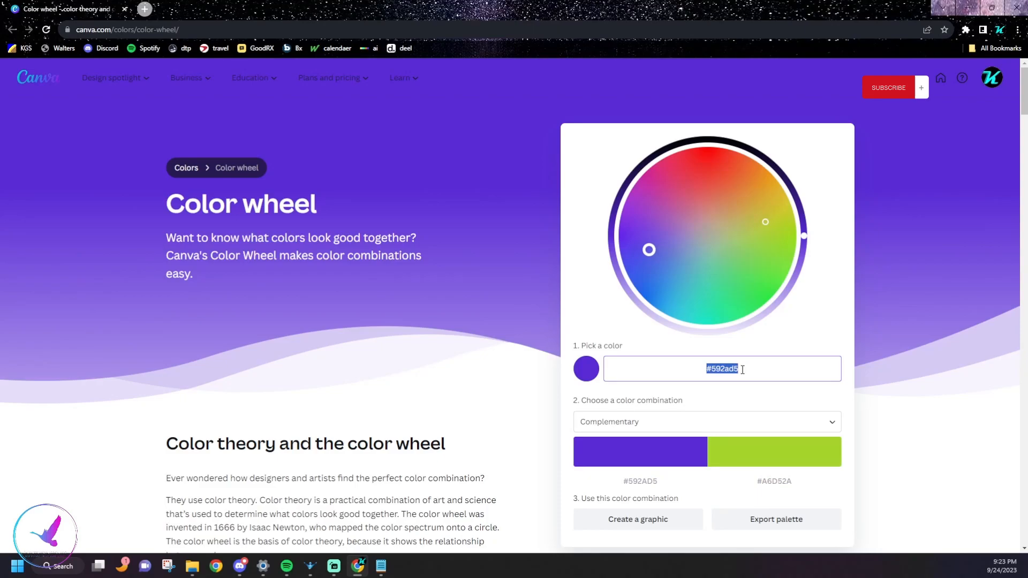
pyautogui.moveTo(379, 566)
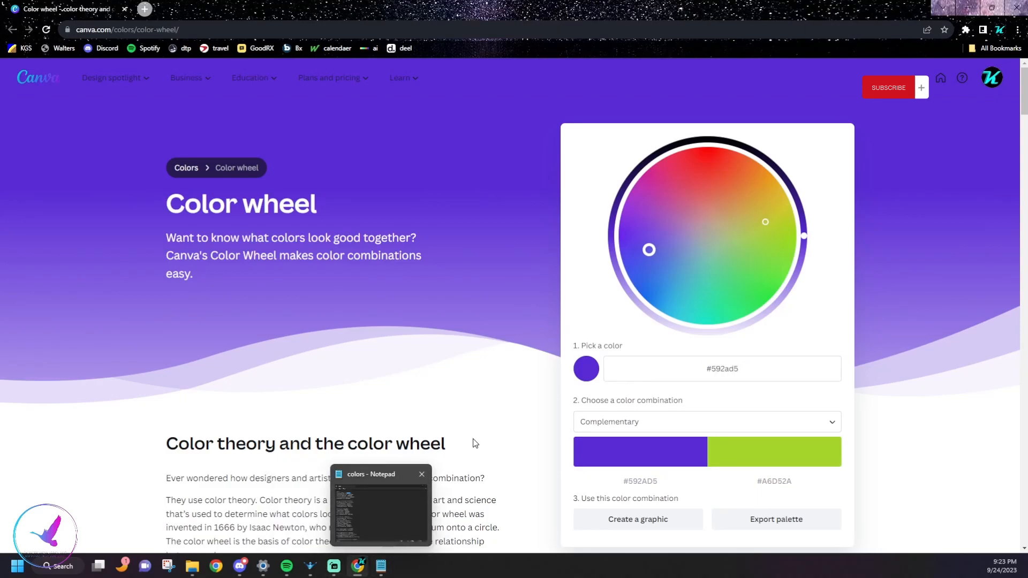
# Replace #000000 with #592ad5 in Notepad and save colors.css via File > Save
pyautogui.click(380, 505)
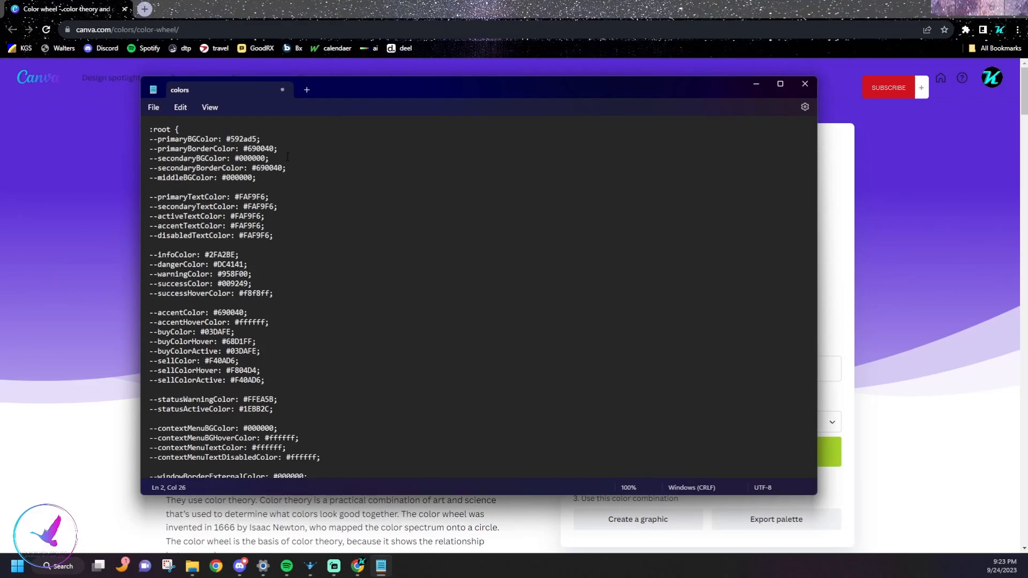
pyautogui.click(153, 107)
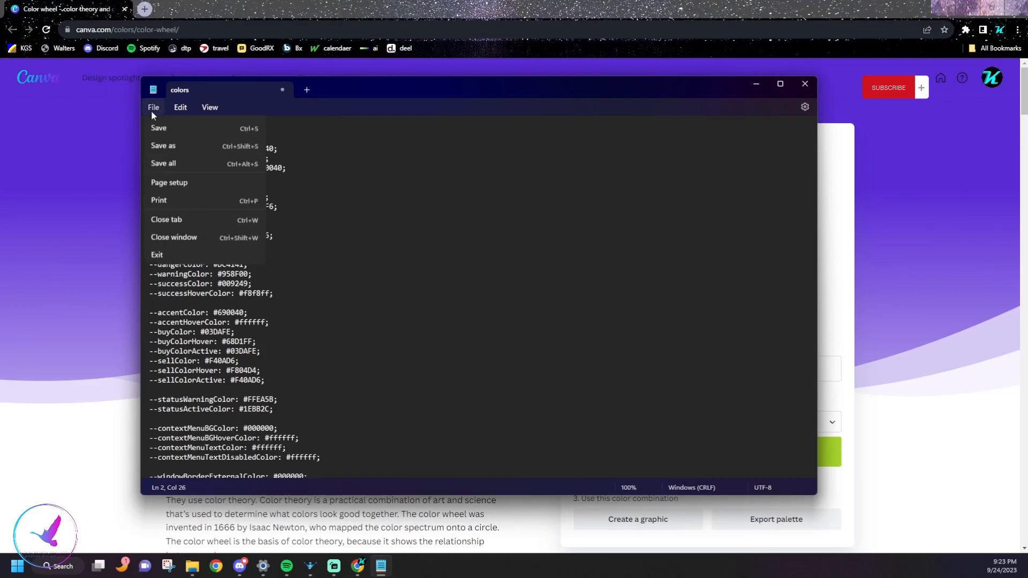
pyautogui.click(433, 135)
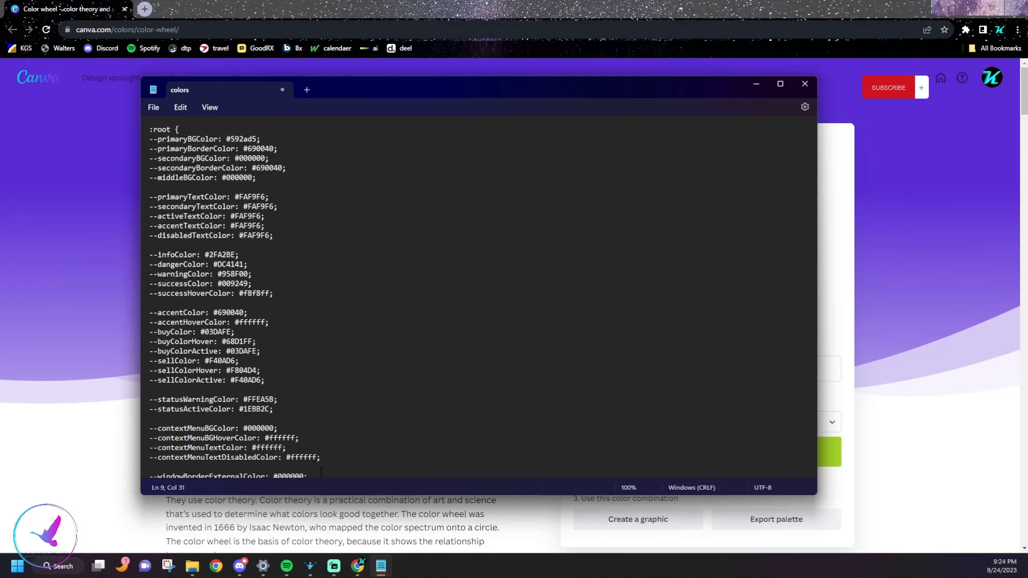
pyautogui.moveTo(309, 566)
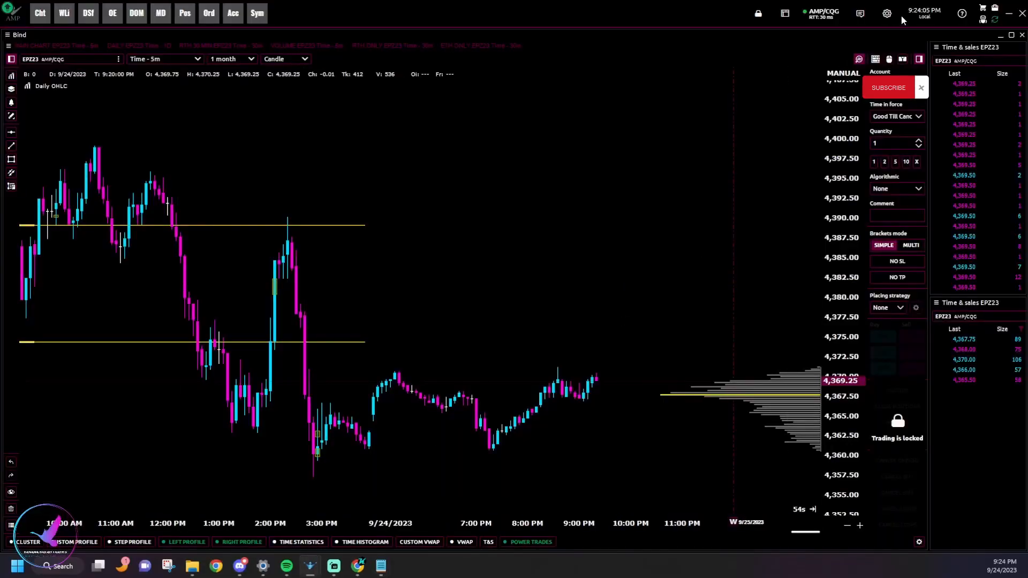
# Briefly apply the Dark Gold theme, then reselect Goose to load the edited colours
pyautogui.click(614, 187)
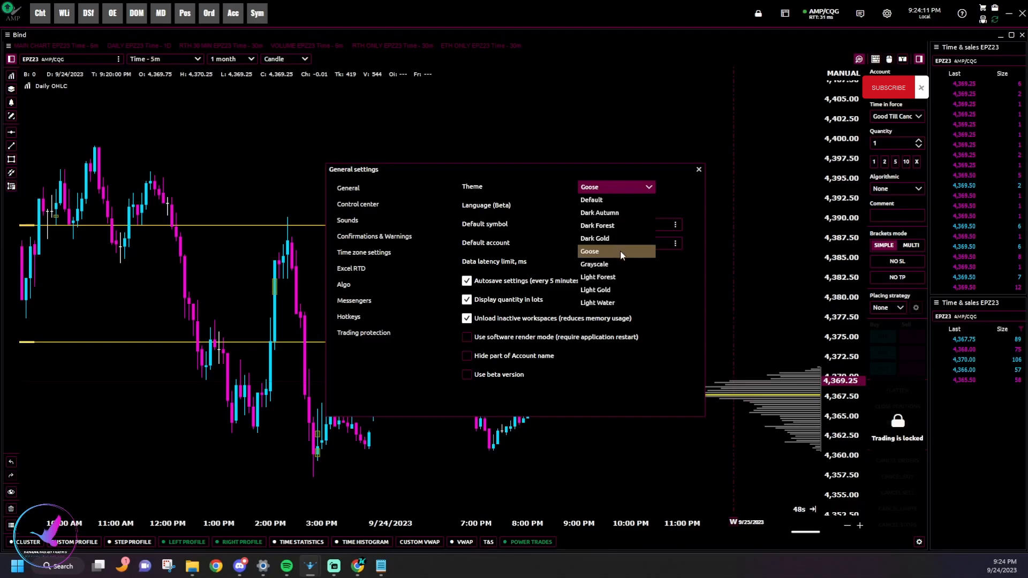
pyautogui.click(595, 238)
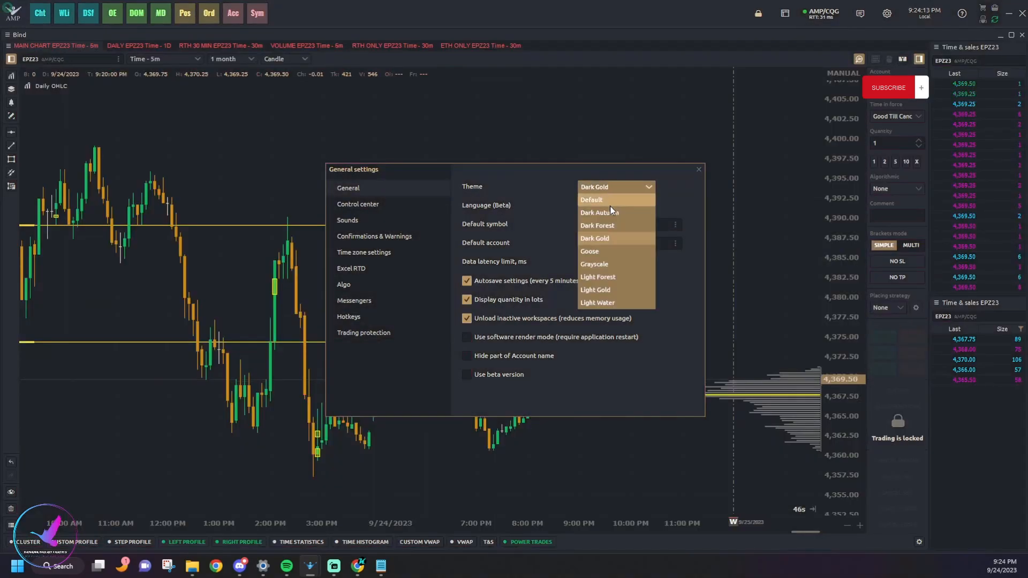
pyautogui.click(590, 252)
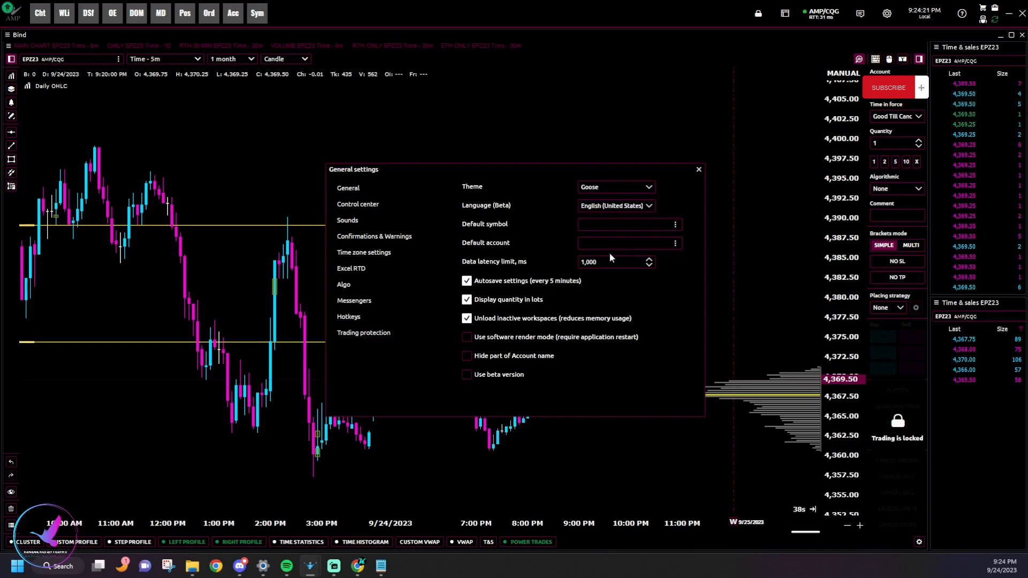
pyautogui.moveTo(493, 359)
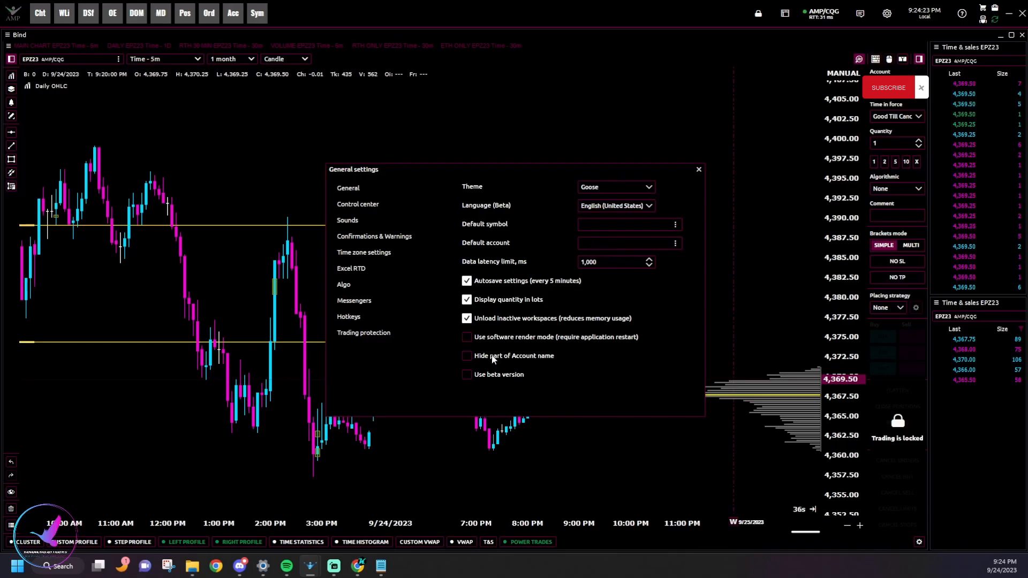
pyautogui.click(241, 566)
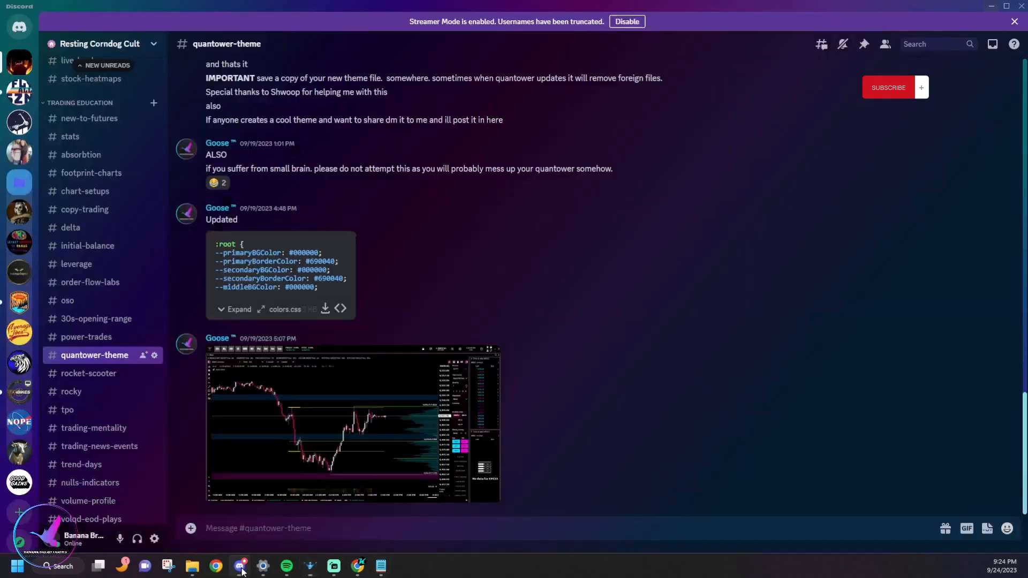
pyautogui.moveTo(800, 344)
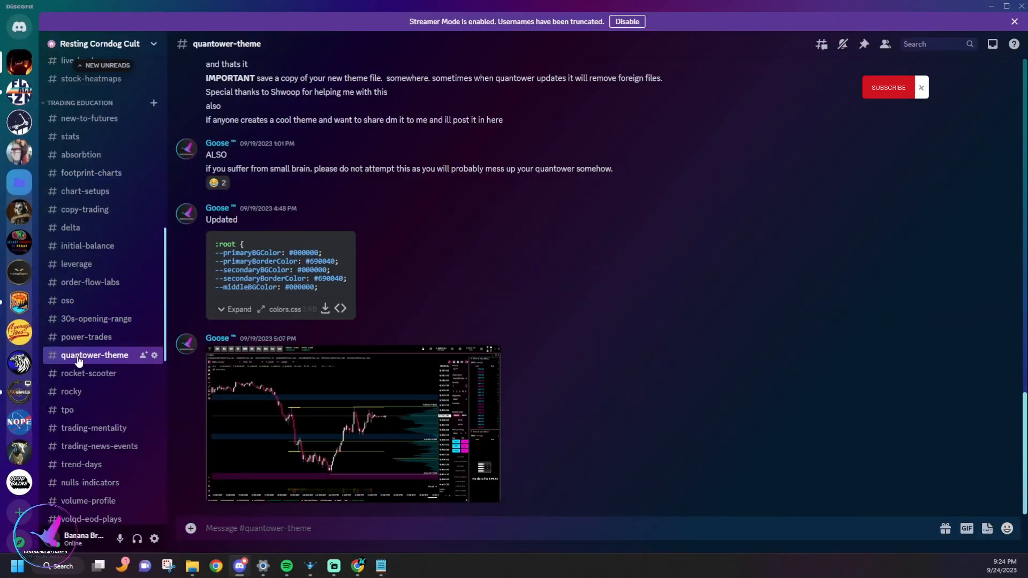
pyautogui.moveTo(358, 358)
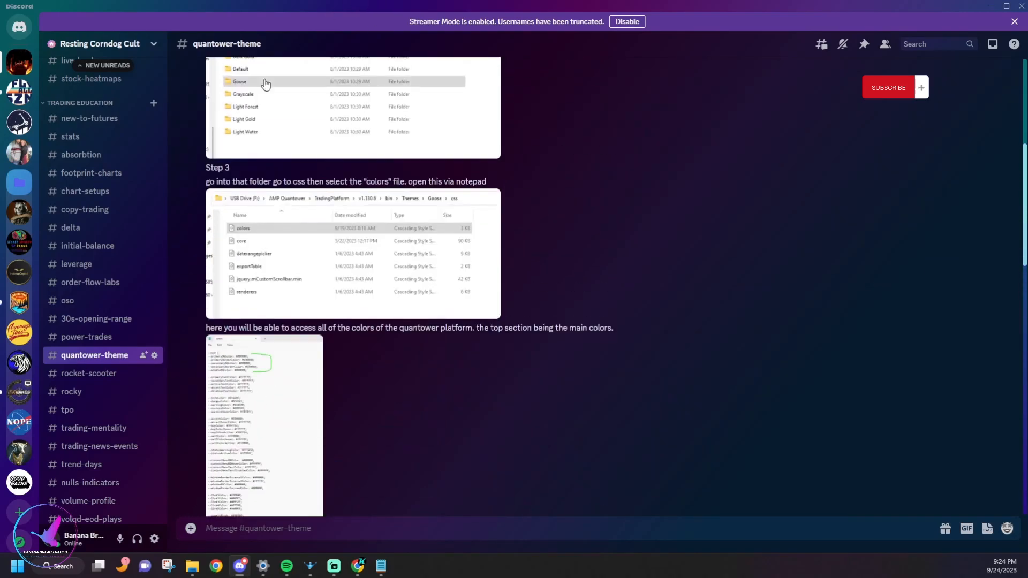
pyautogui.scroll(-3)
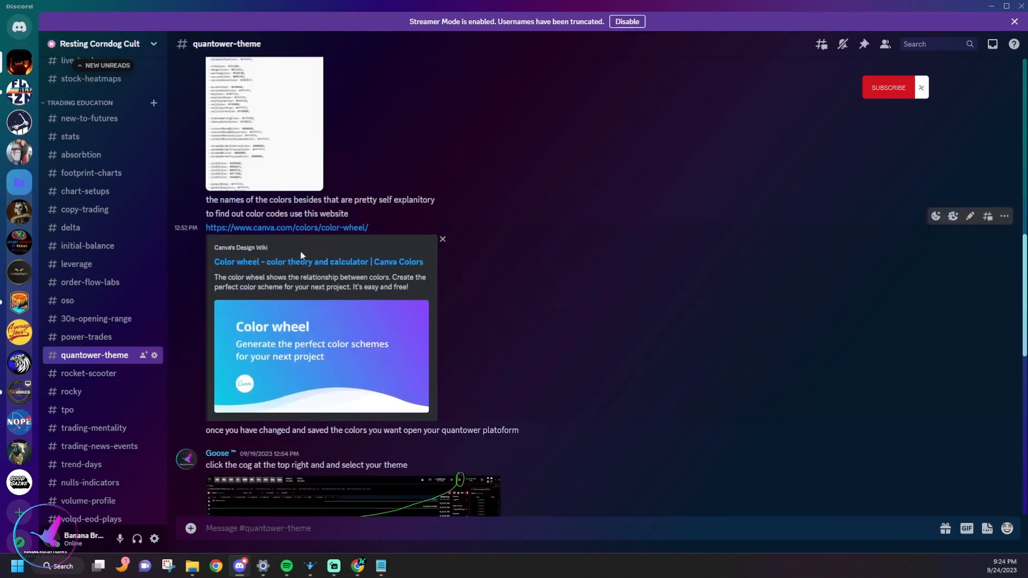
pyautogui.scroll(-3)
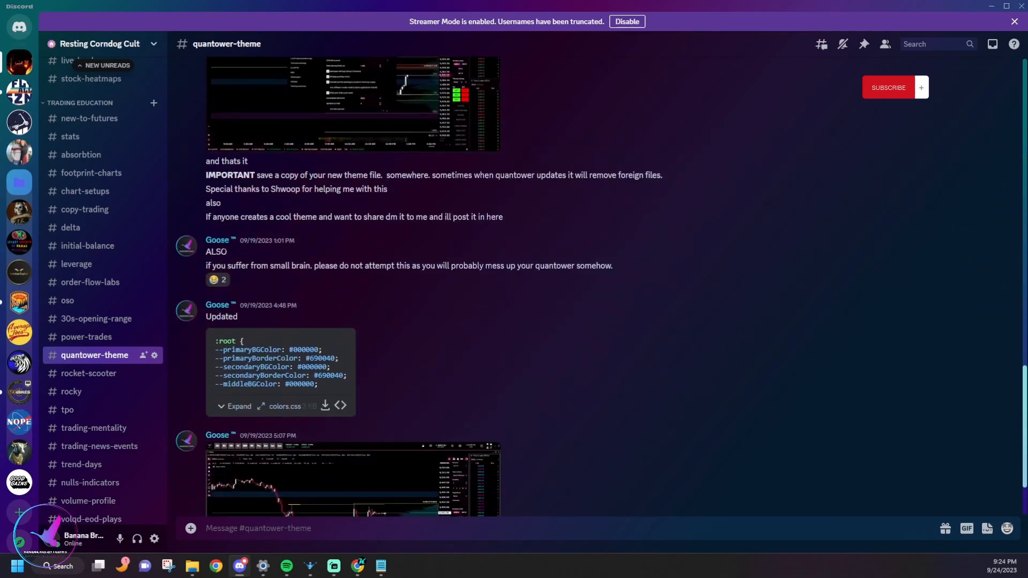
pyautogui.scroll(-3)
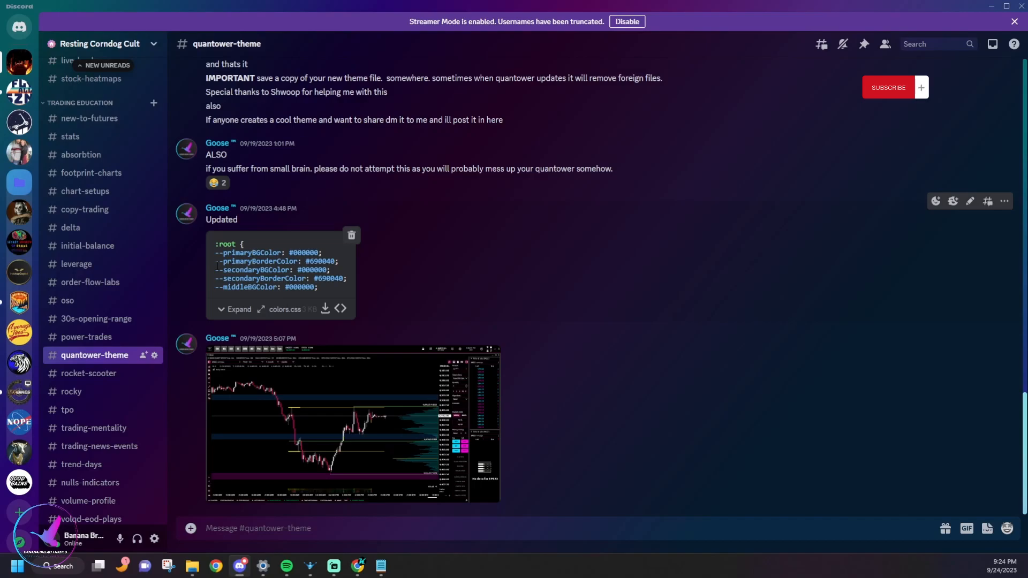
pyautogui.moveTo(474, 289)
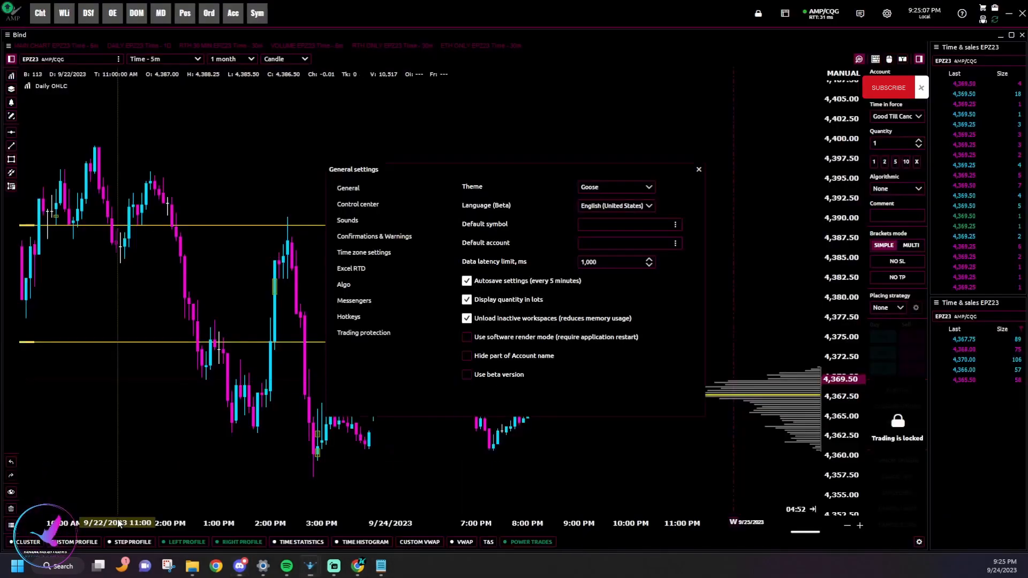
pyautogui.moveTo(192, 565)
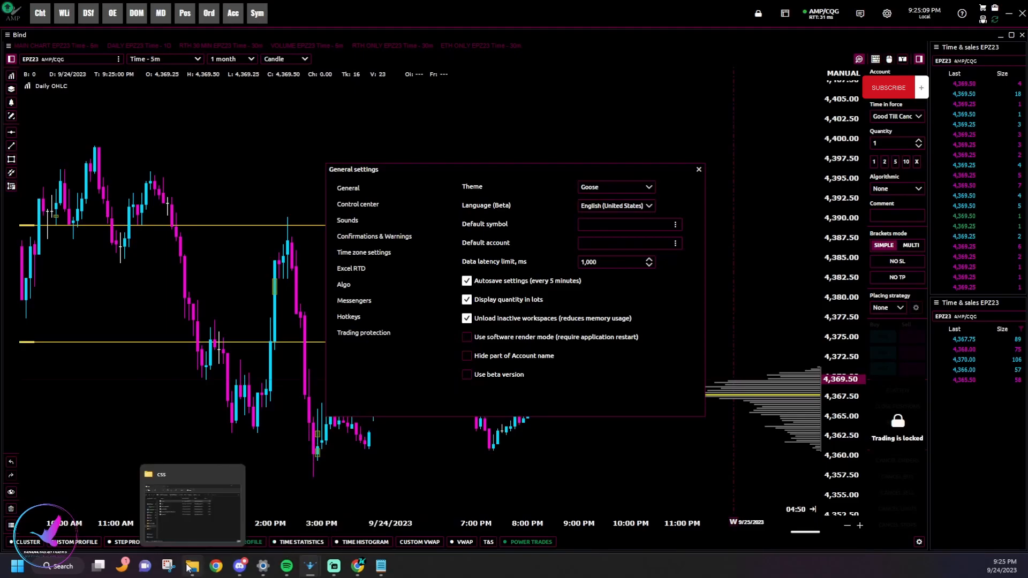
# Bring File Explorer back up showing the Themes folder with Goose selected
pyautogui.click(192, 505)
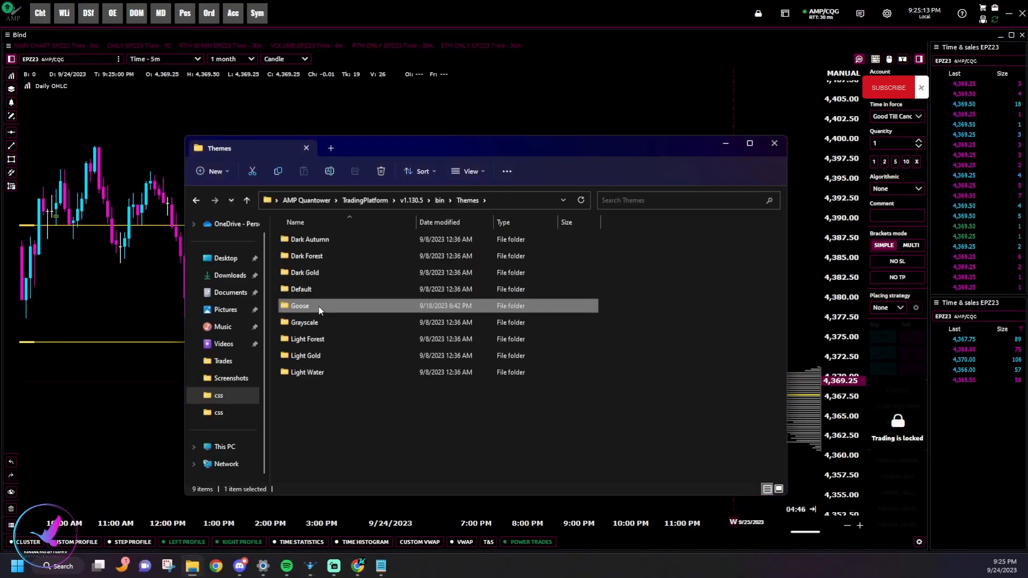
pyautogui.moveTo(319, 305)
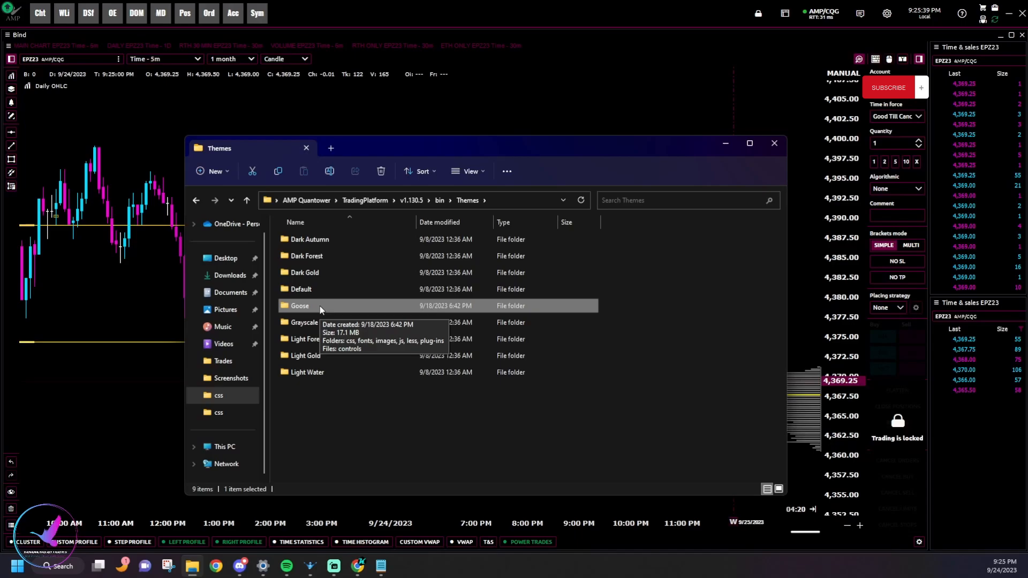
pyautogui.moveTo(369, 140)
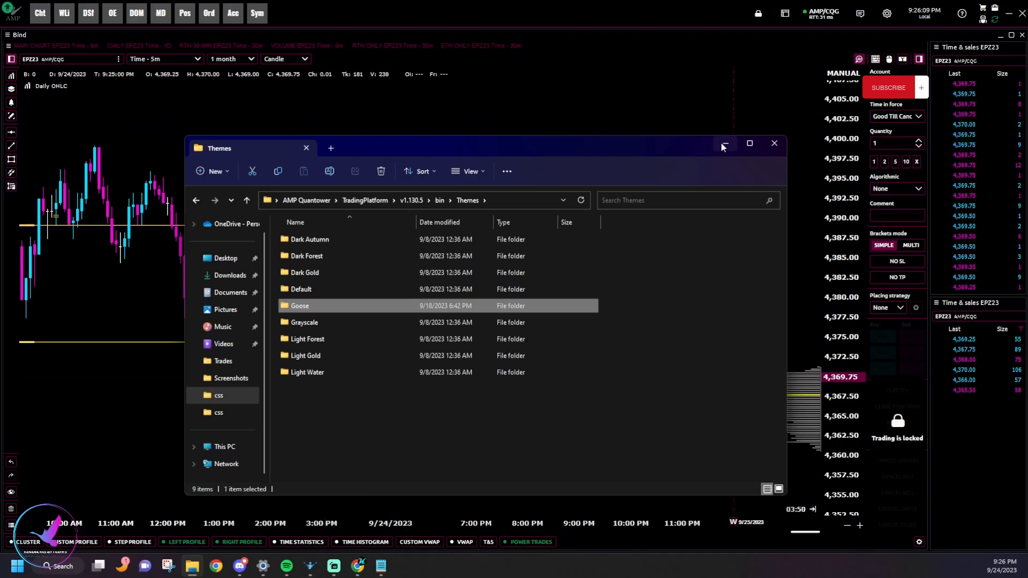
pyautogui.moveTo(724, 143)
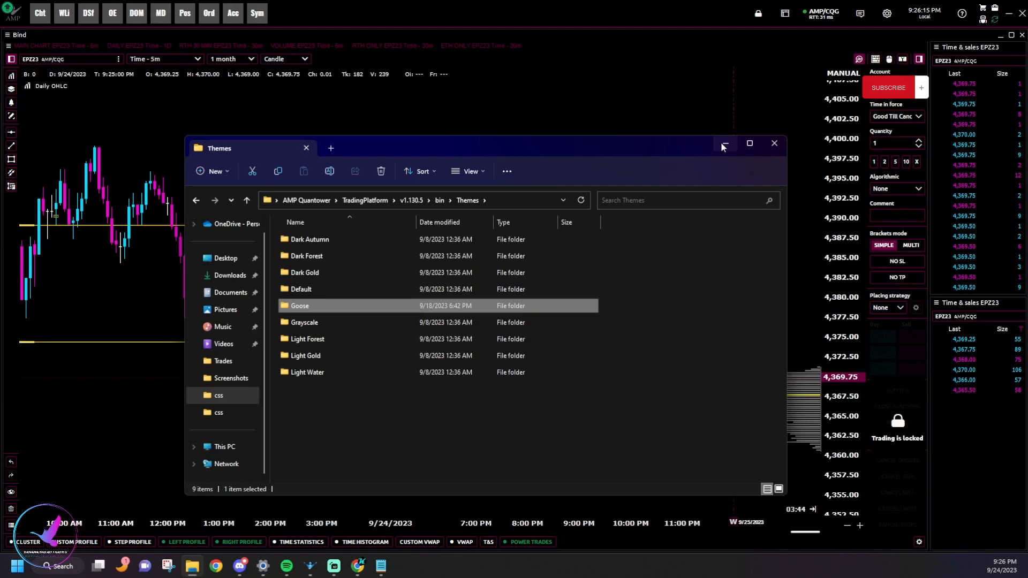
pyautogui.moveTo(722, 149)
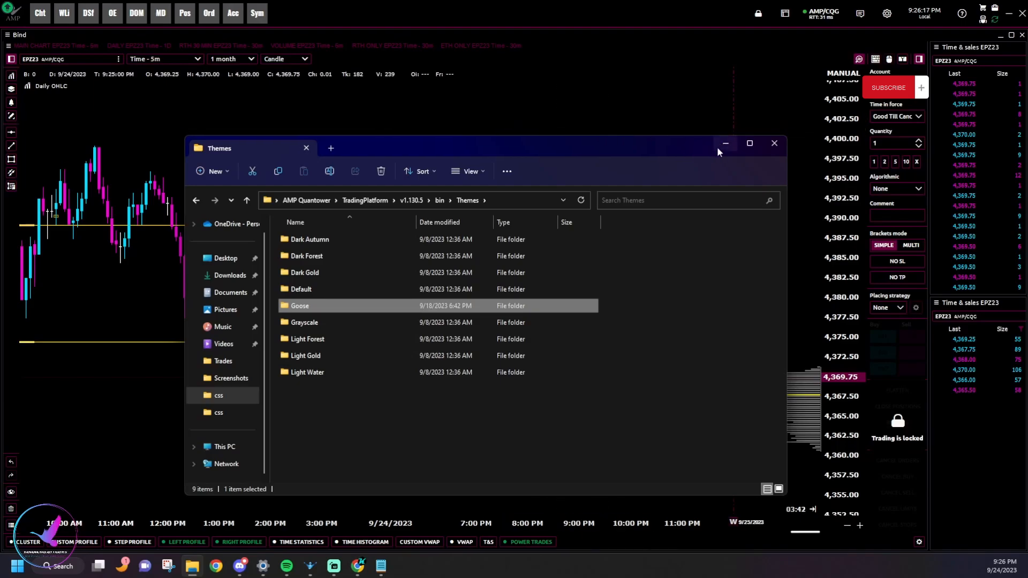
pyautogui.moveTo(725, 143)
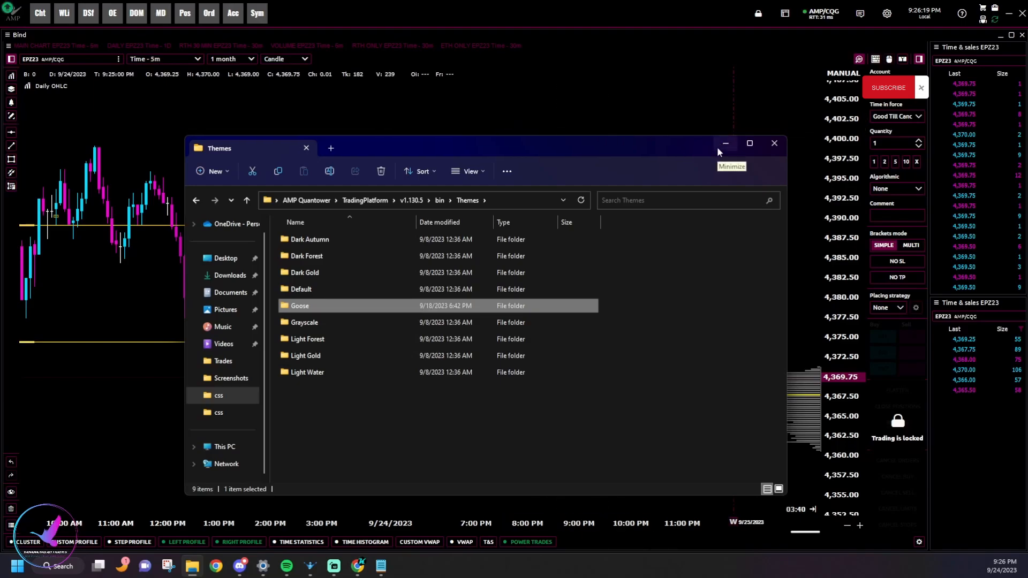